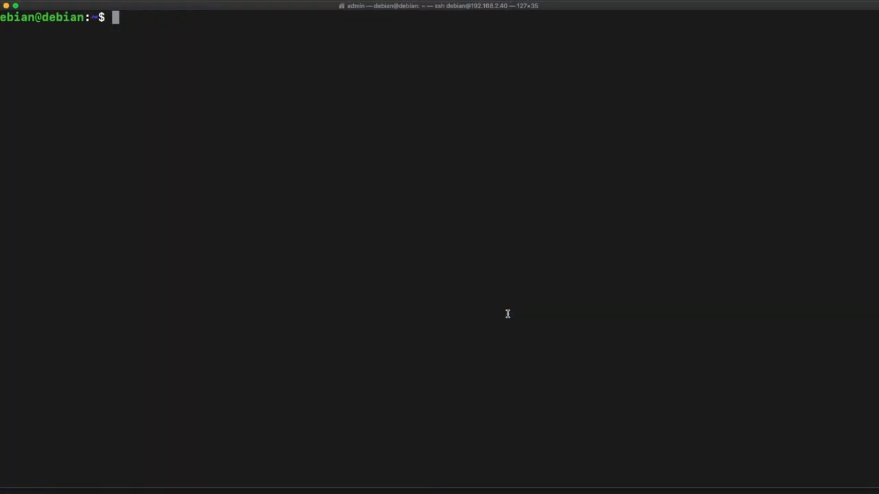
- From a root shell, add user debian to the sudo group, then verify with groups
type("su")
type("usermod")
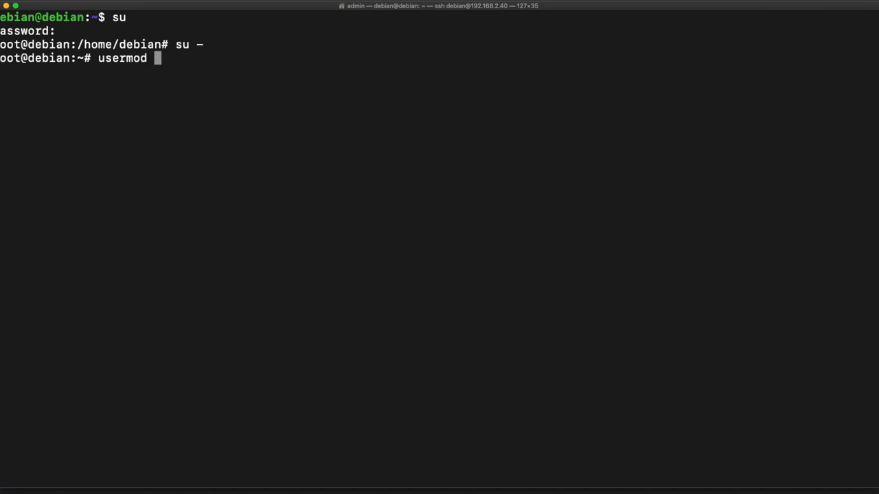
type("-a")
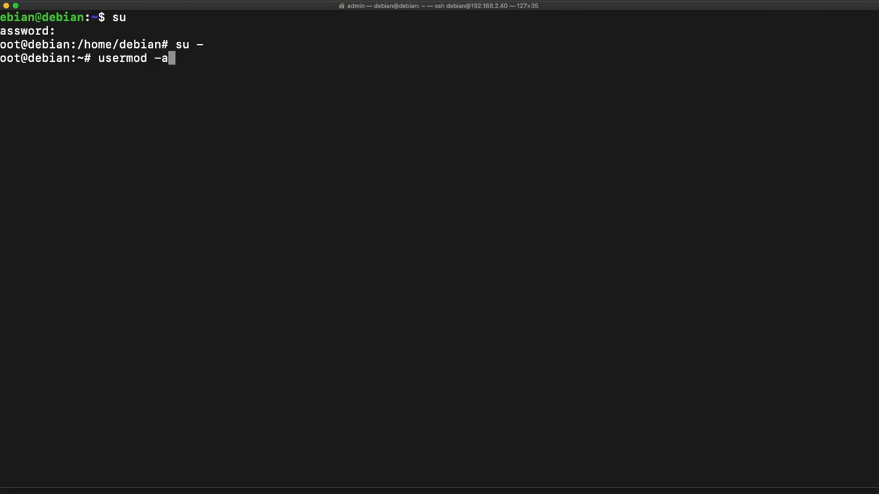
type("G")
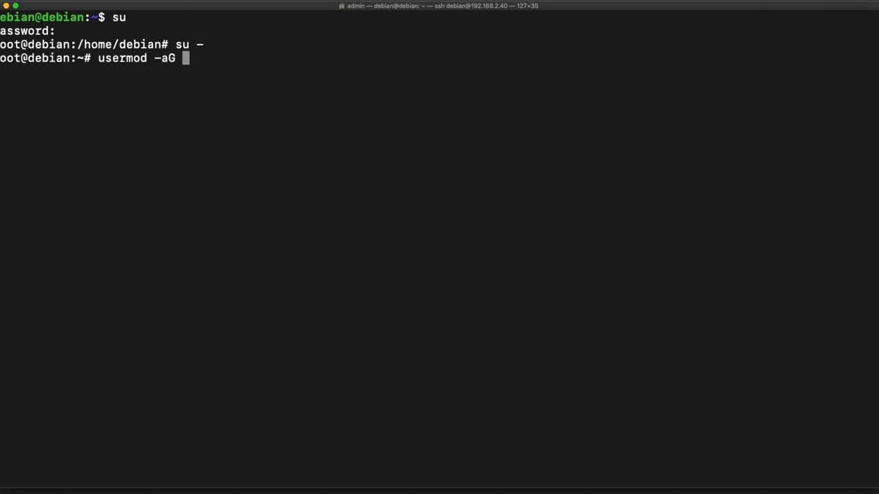
type("sudo debian")
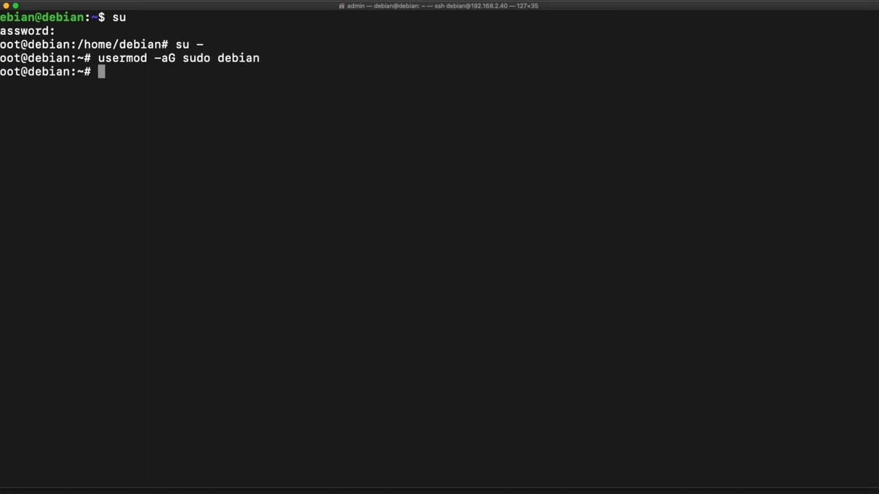
type("exit")
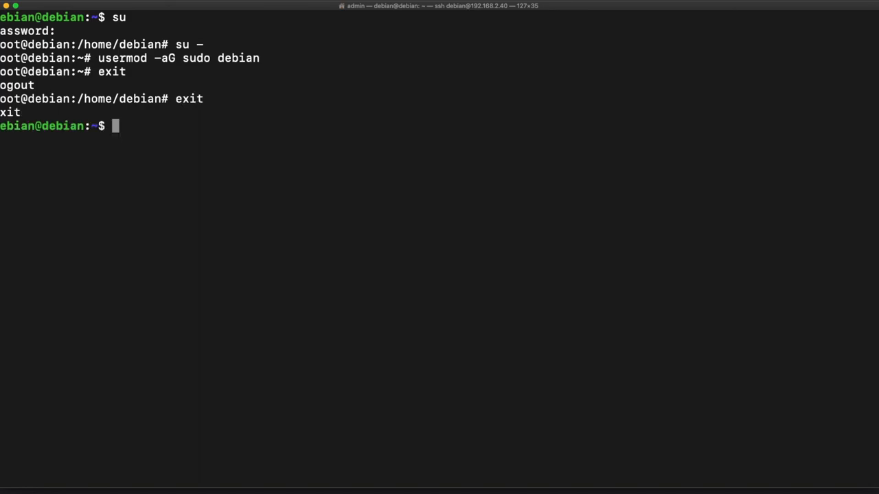
type("groups")
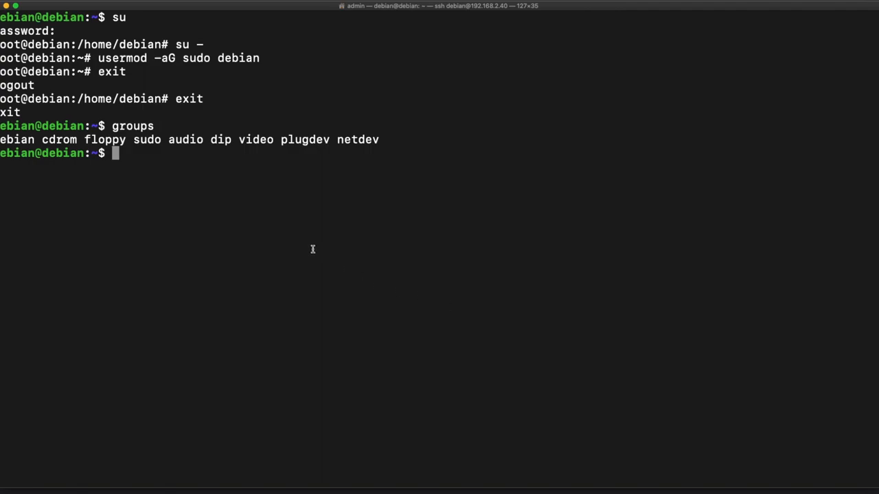
mouse_move(244, 163)
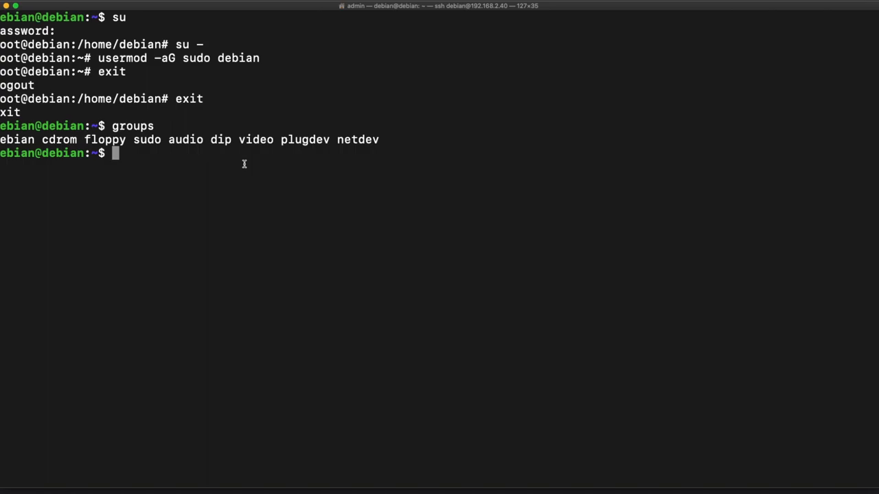
- Install curl with sudo apt install
type("sudo")
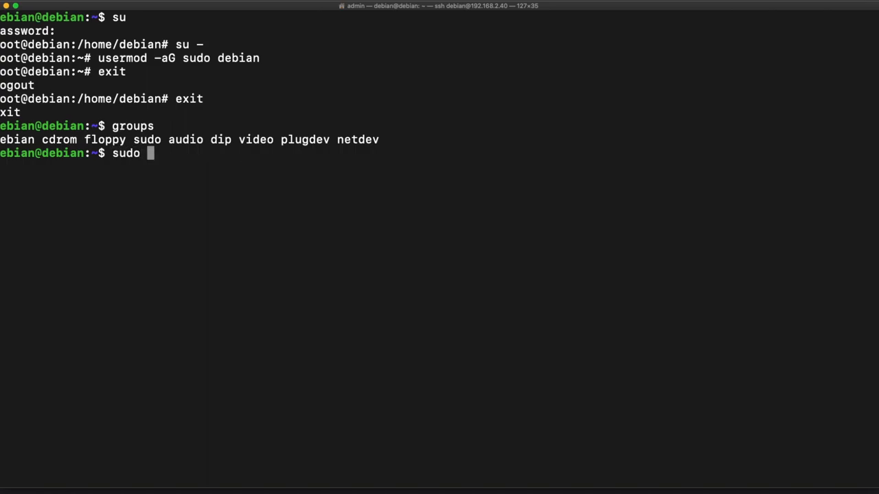
type("apt")
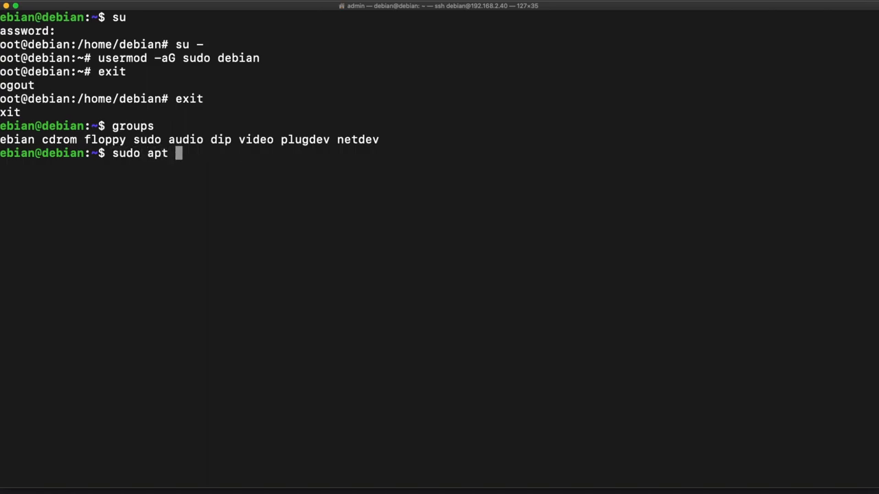
type("install")
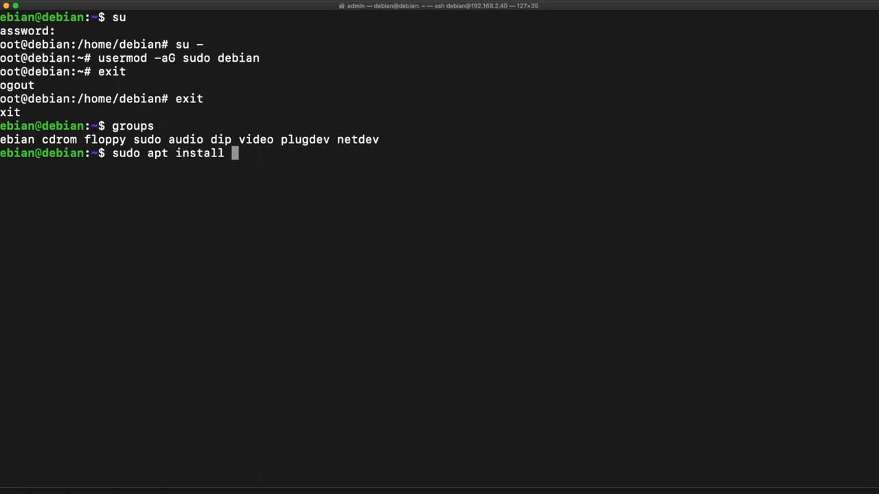
type("curl")
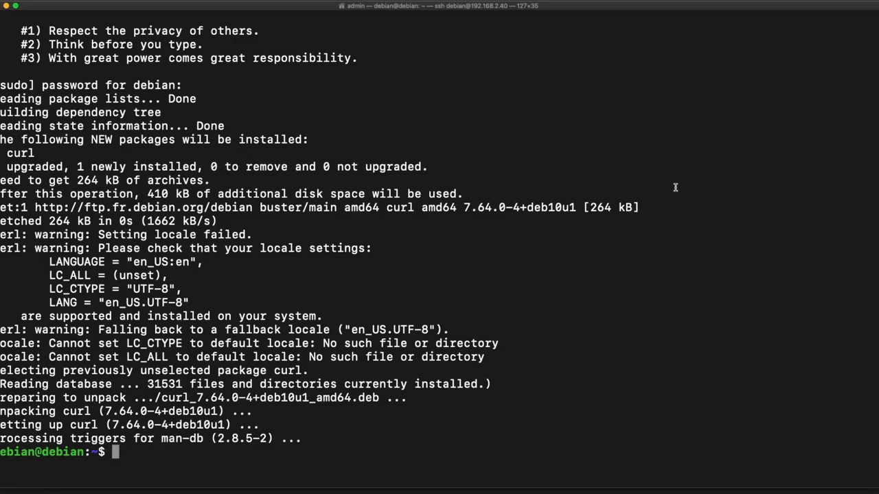
- Install gnupg2 with sudo apt, confirming with Y
type("sudo apt install")
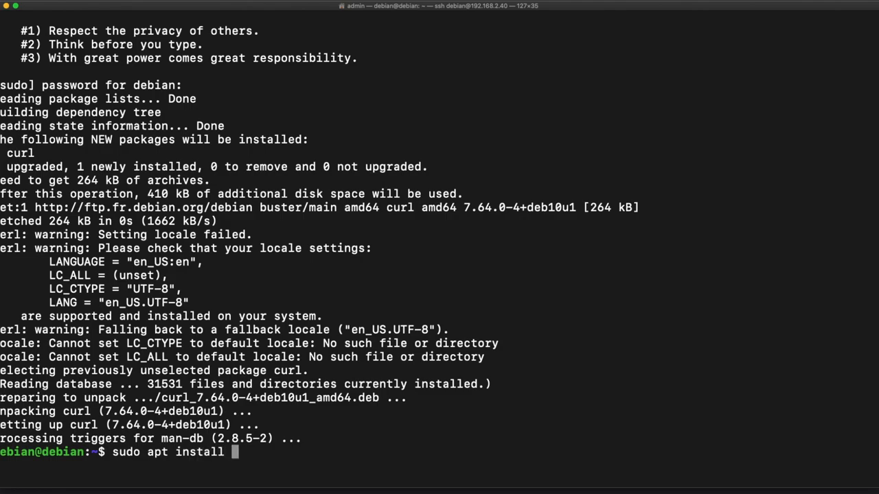
type("gnupg2")
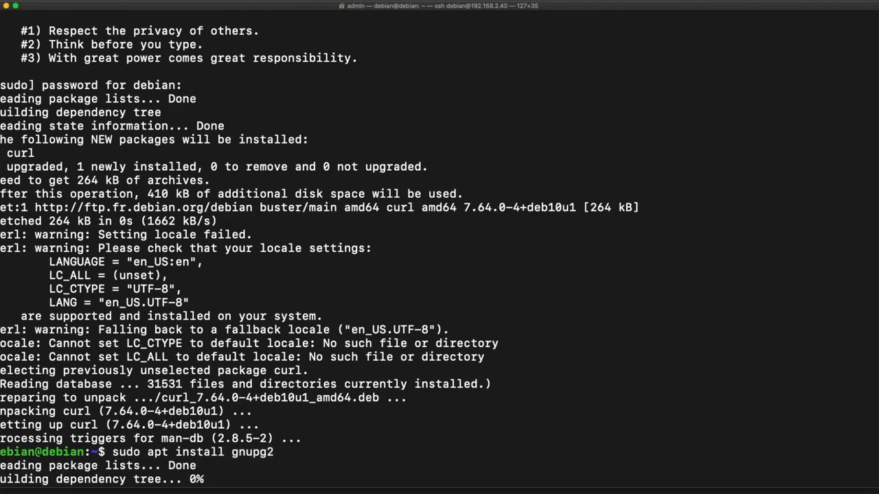
type("Y")
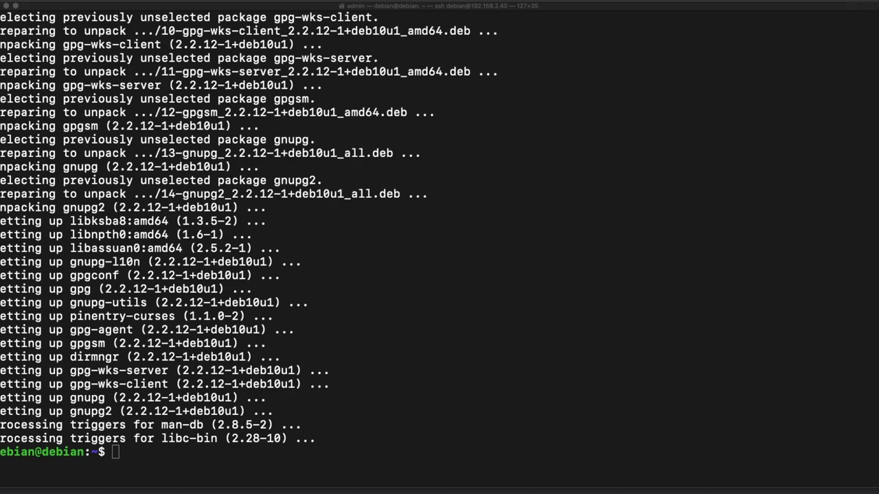
mouse_move(692, 284)
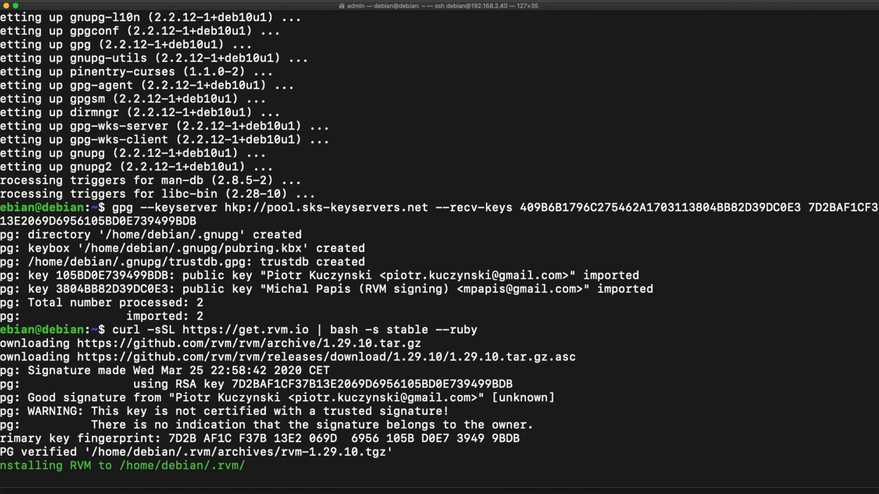
- Follow the RVM and Ruby 2.7.0 install output, selecting the rvm scripts path
scroll("down", 3)
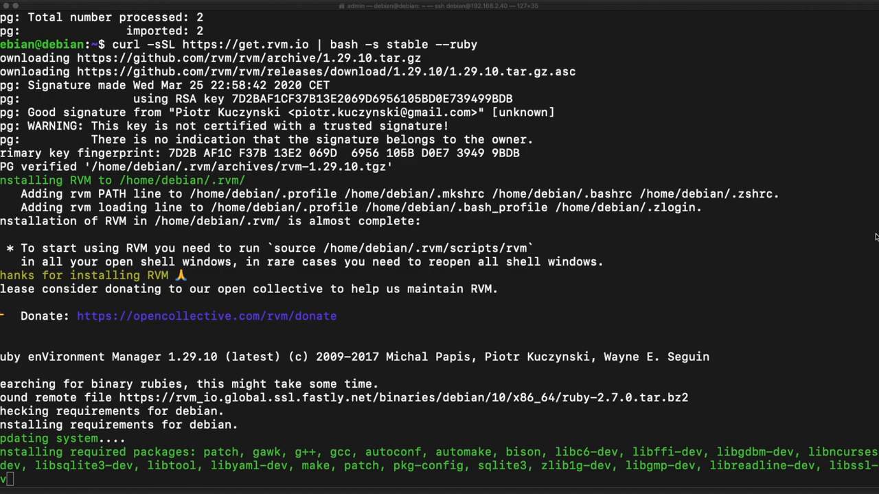
mouse_move(398, 281)
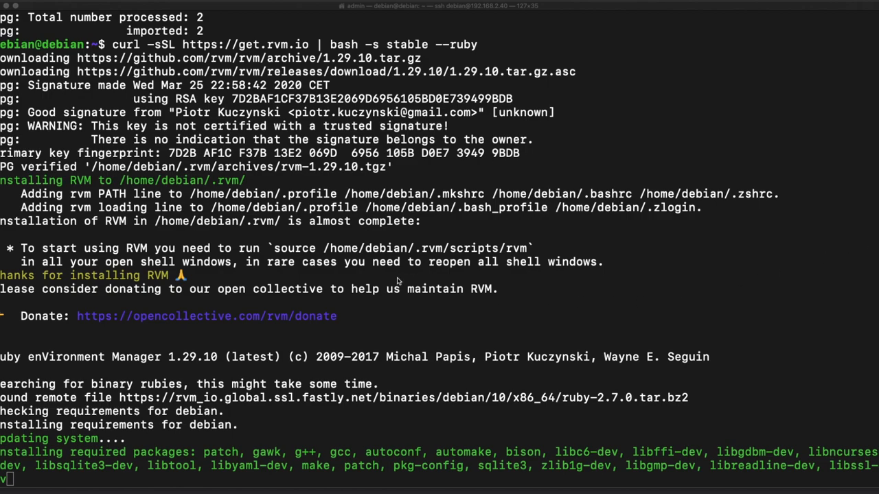
left_click_drag(273, 248, 408, 247)
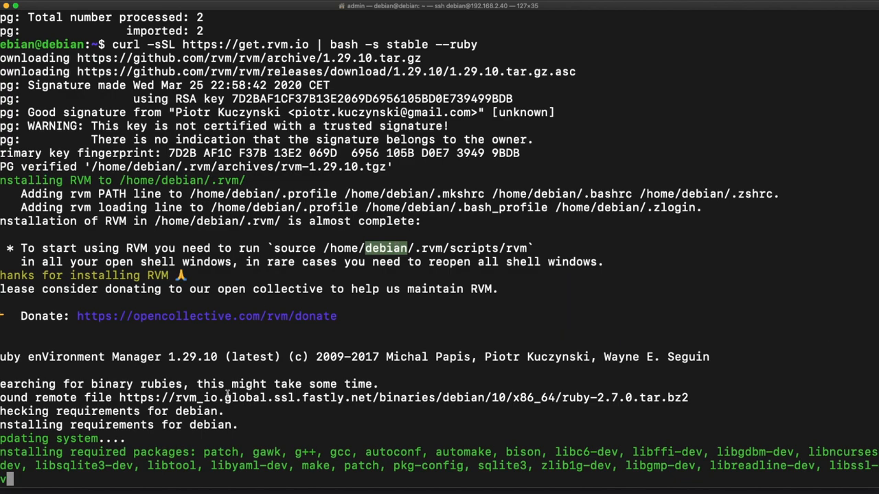
scroll("down", 3)
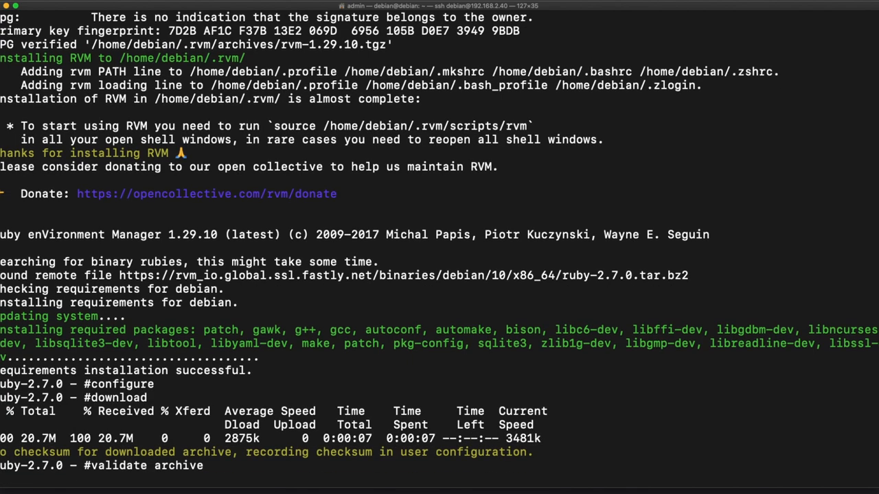
scroll("down", 3)
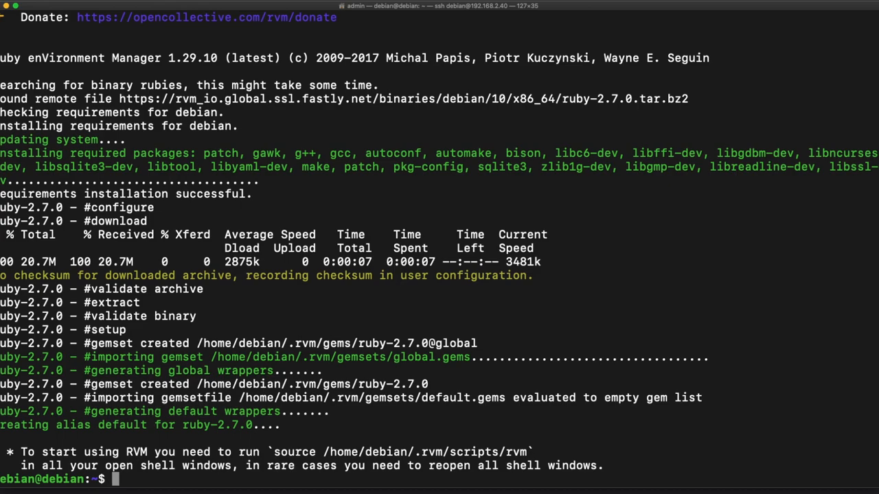
mouse_move(764, 376)
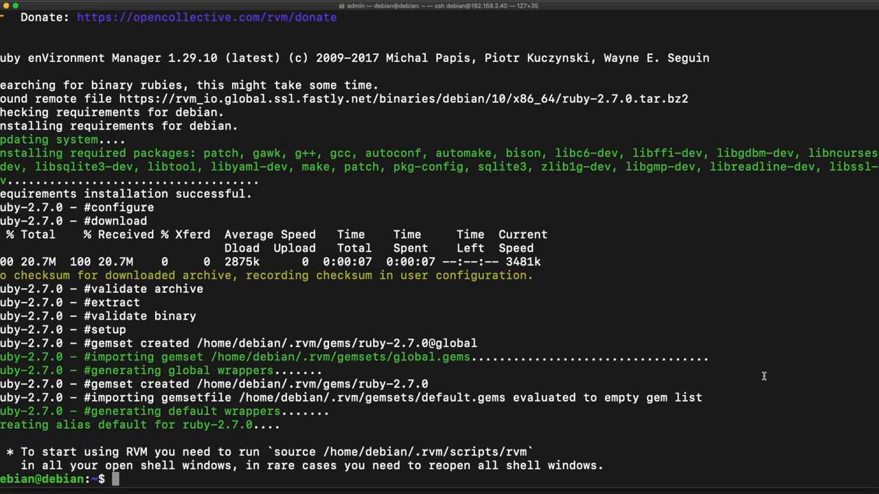
- Load RVM from /home/debian/.rvm/scripts/rvm and check its version
type("source /home/debian/.rvm/scripts/rvm")
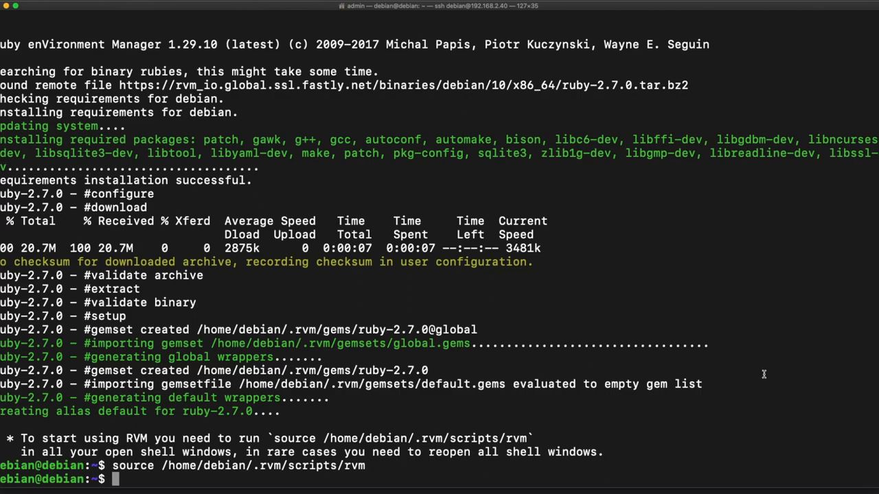
type("rvm -version")
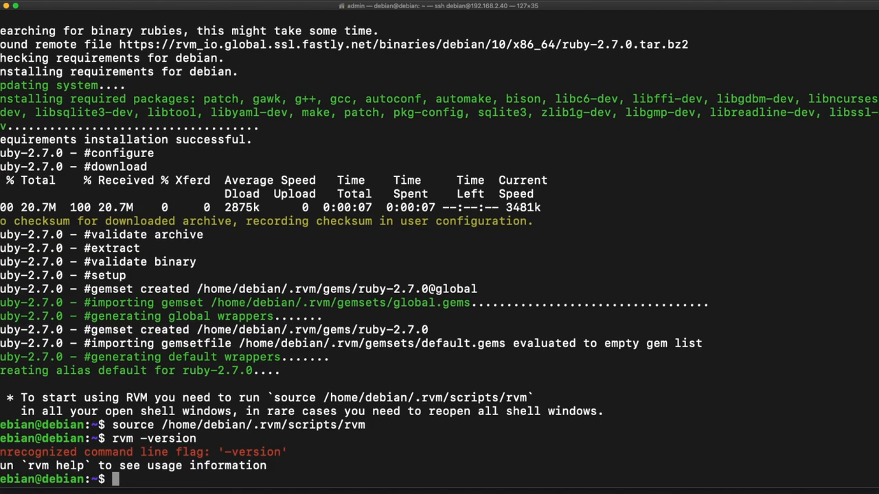
type("rvm version")
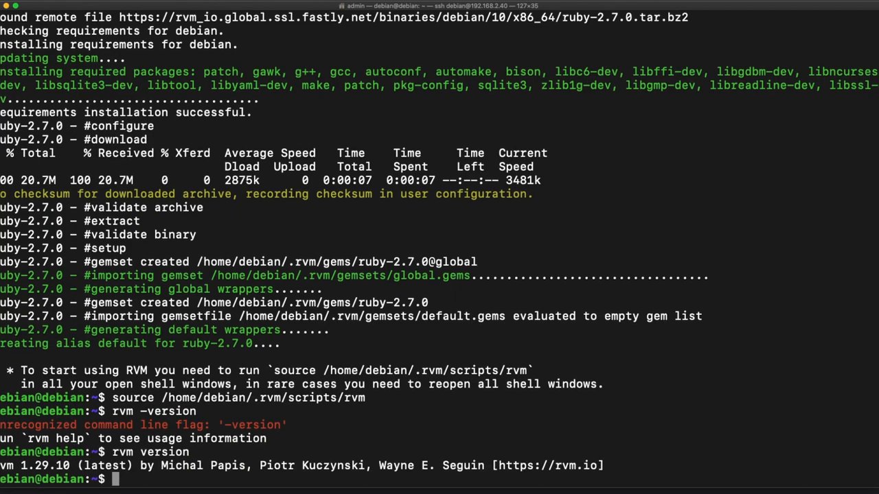
mouse_move(721, 271)
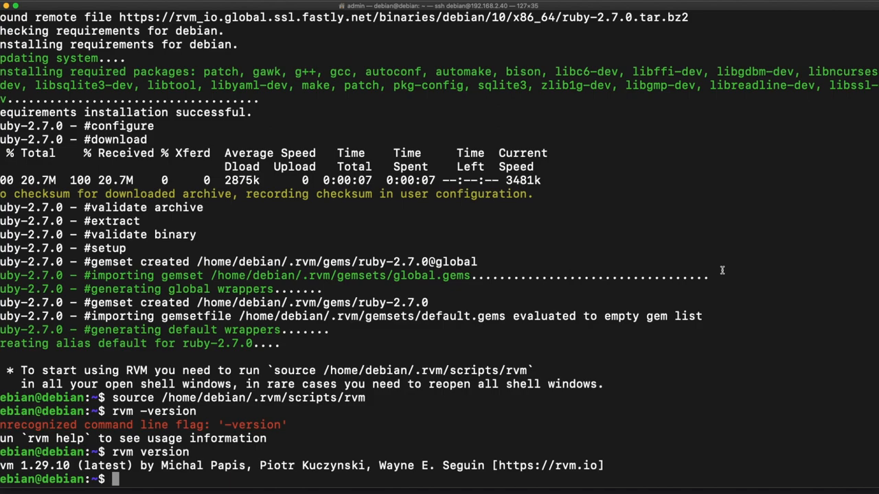
- Upgrade RVM with 'rvm get stable --autolibs=enable' and follow the output
type("rvm get stable --autolibs=enable")
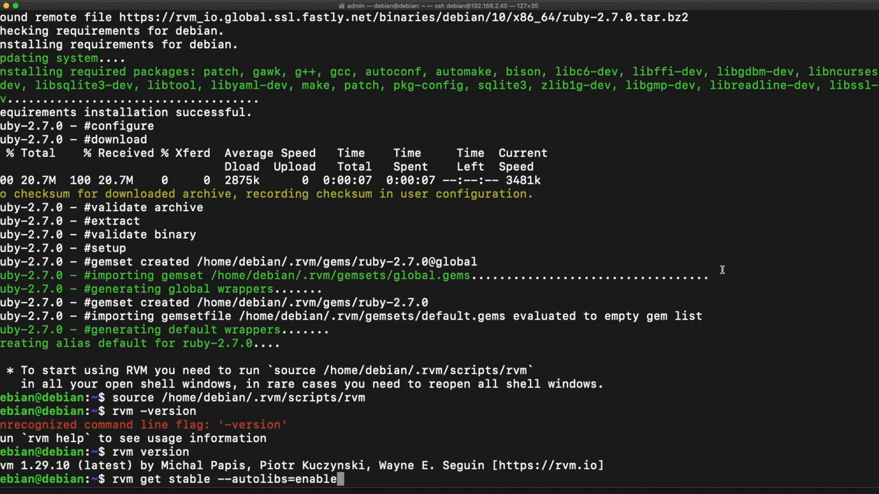
key("Return")
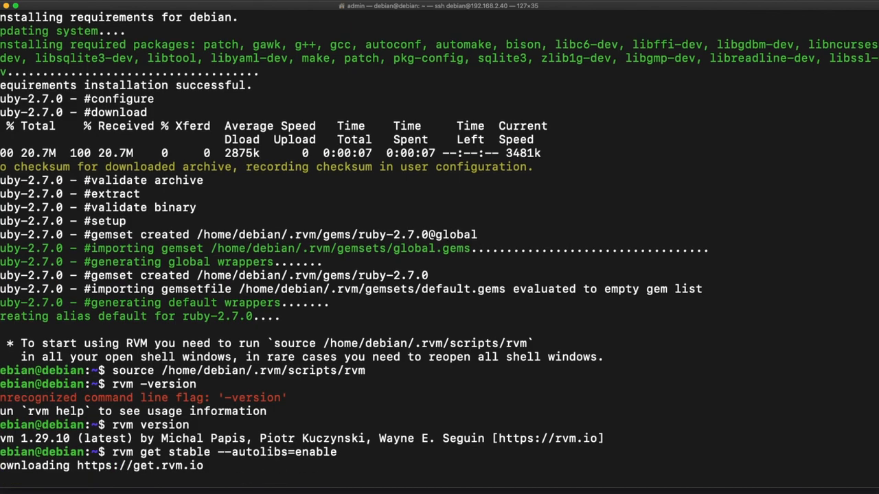
scroll("down", 3)
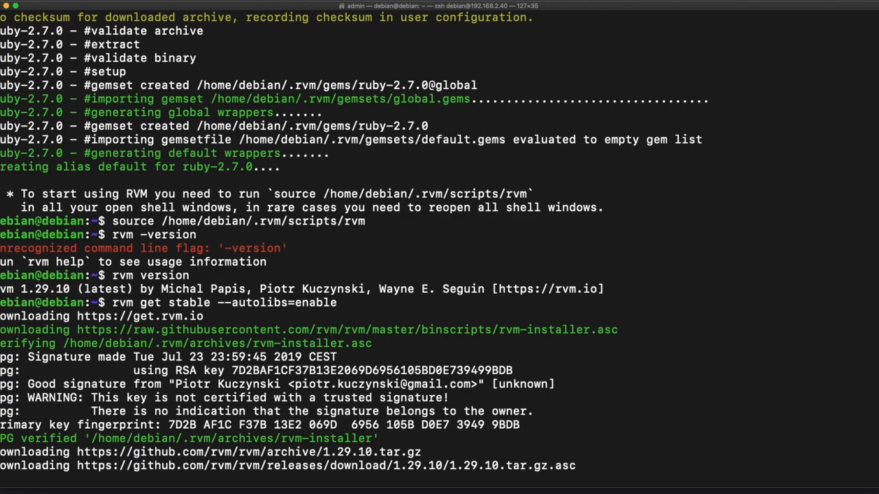
scroll("down", 3)
type("rvm version")
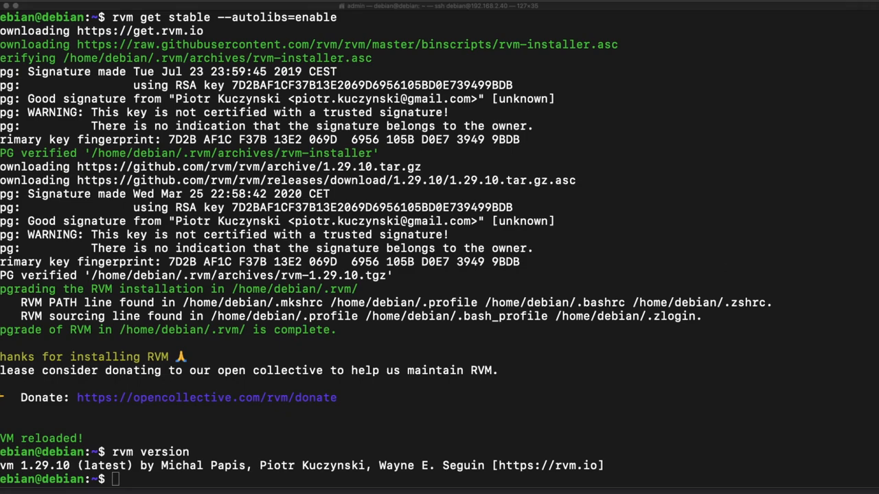
mouse_move(751, 290)
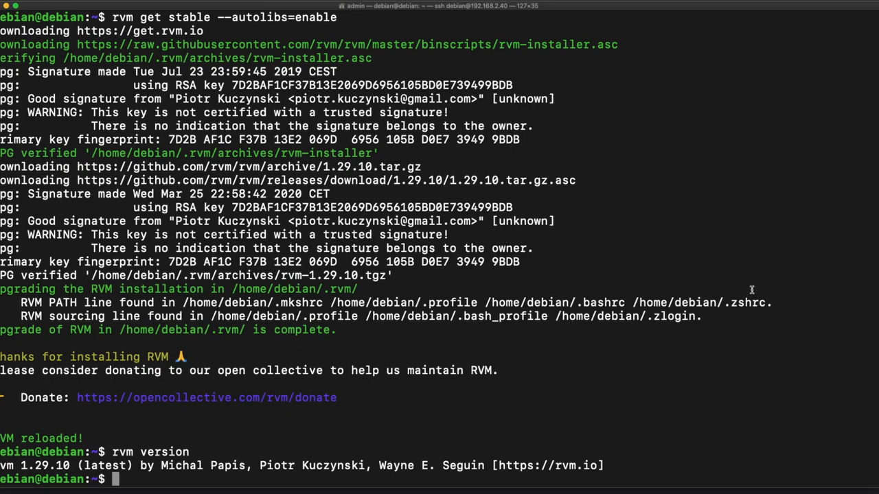
- As root, create the rvm group, add root to it, and exit back to the user
type("su")
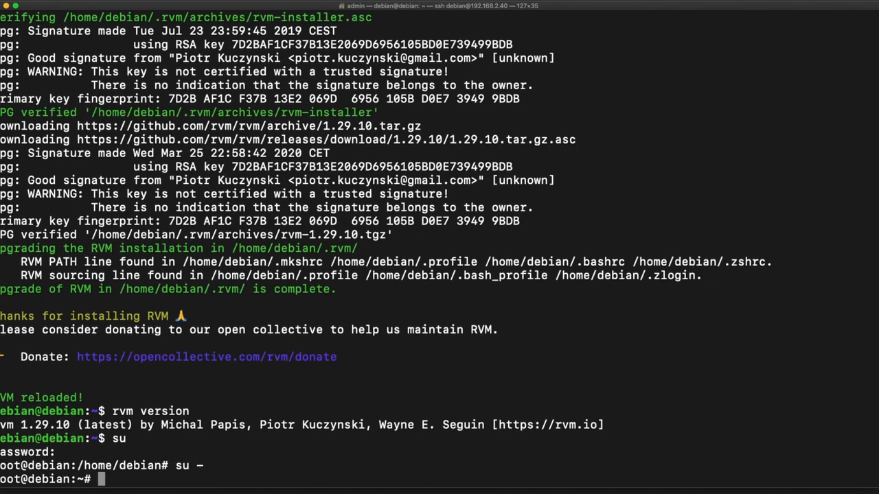
type("group")
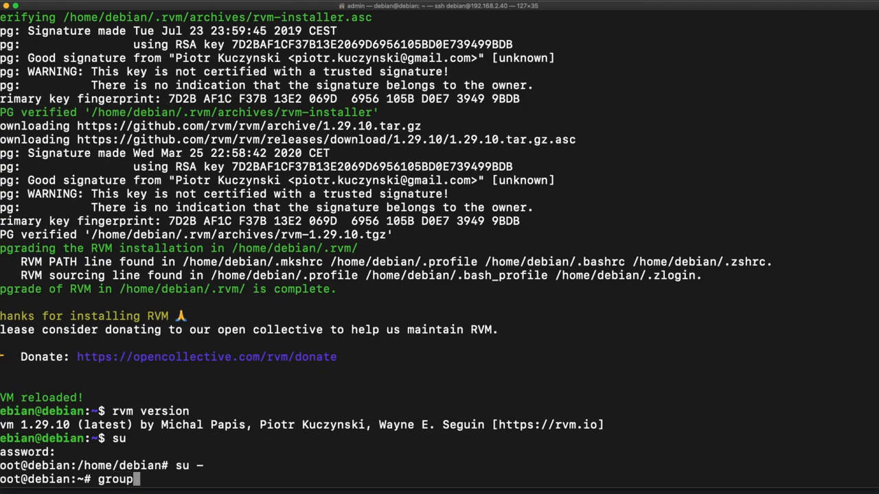
type("add rvm")
type("usermod -A")
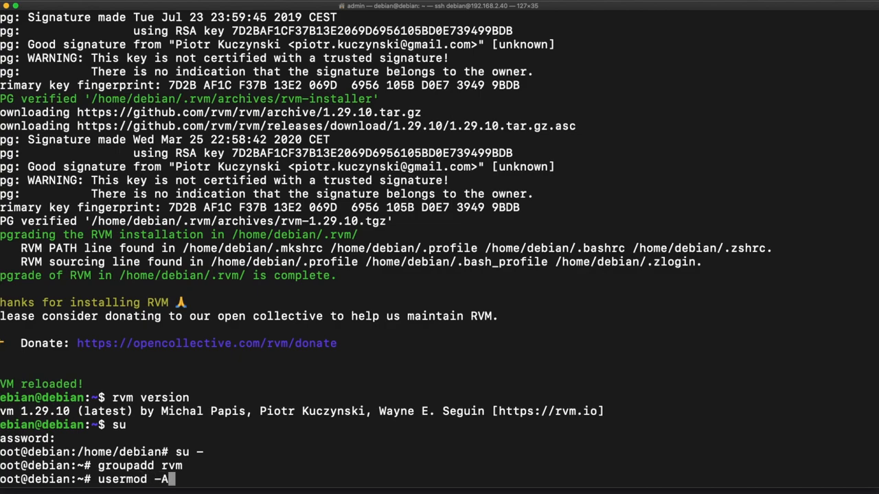
type("G")
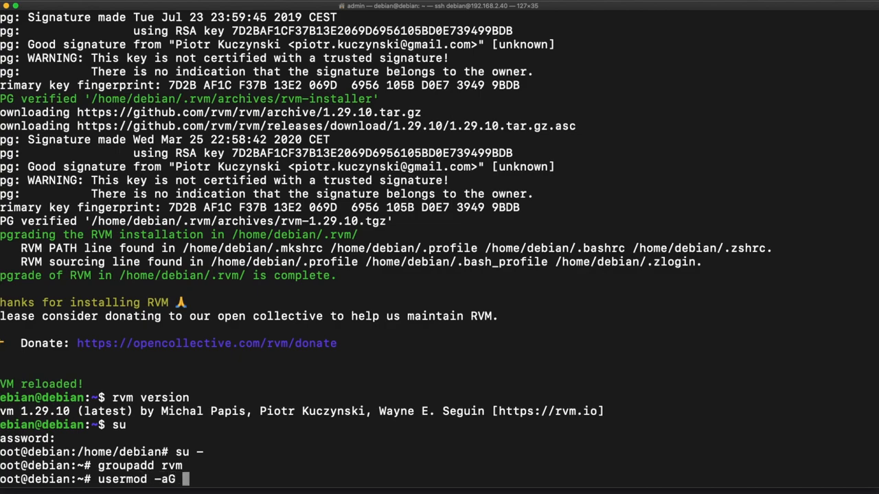
type("rvm root")
type("exit")
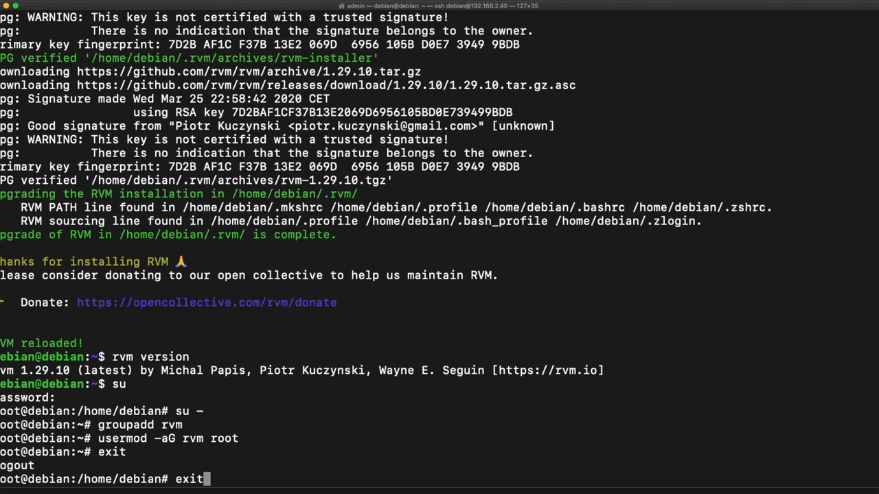
key("Return")
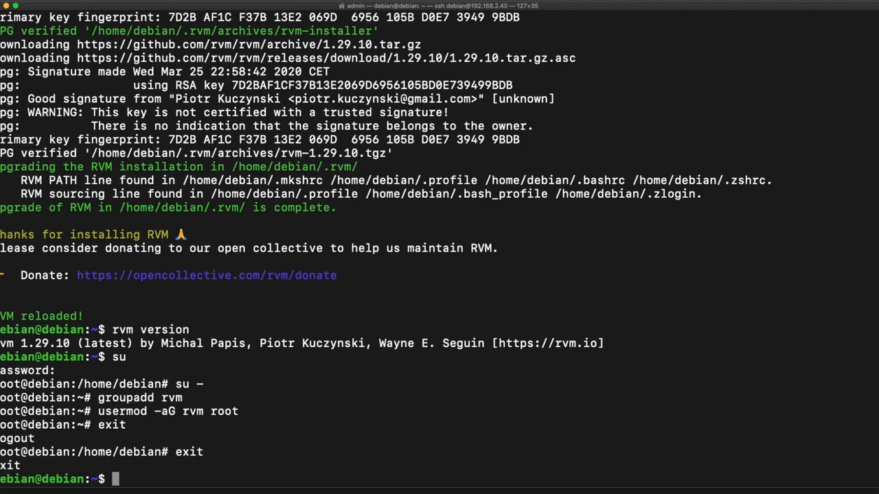
- Discard the half-typed 'rvm install ruby-2.' and confirm Ruby 2.7.0p0 with ruby -v
type("rv")
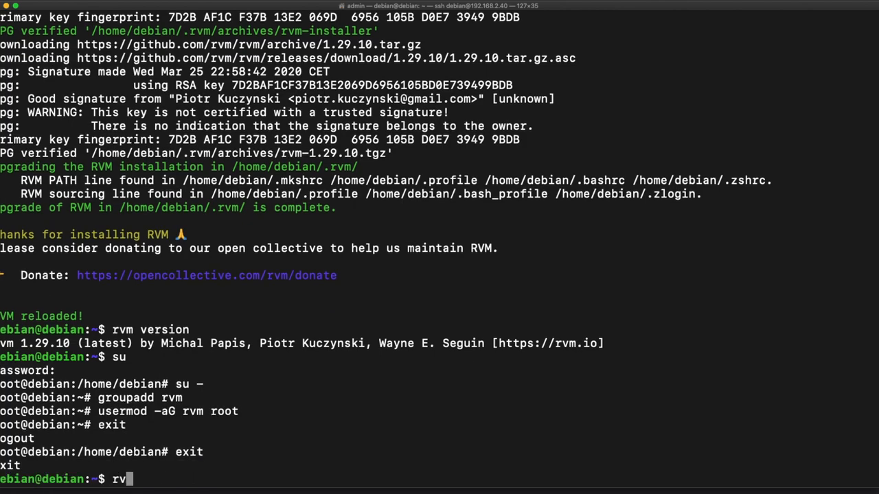
type("ins")
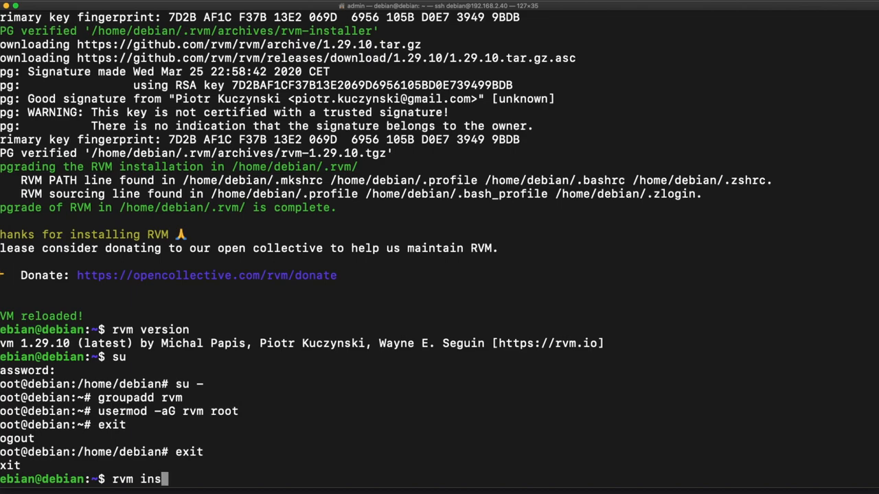
type("tall")
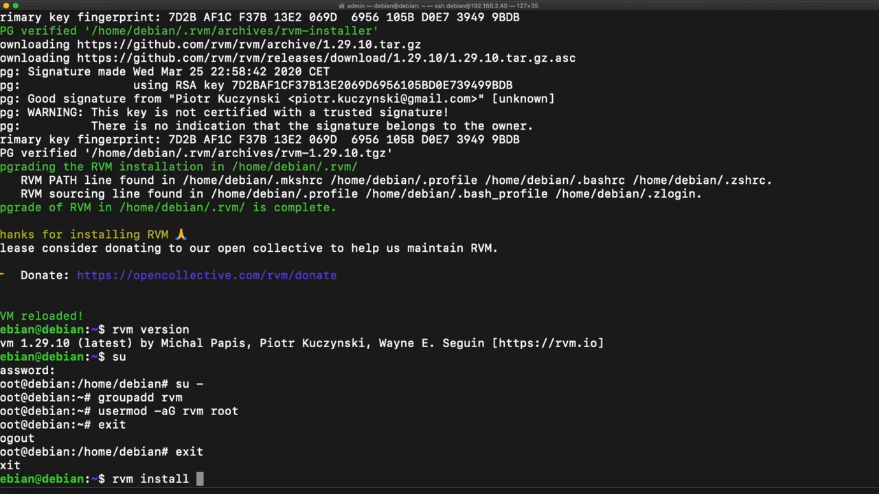
type("ruby-")
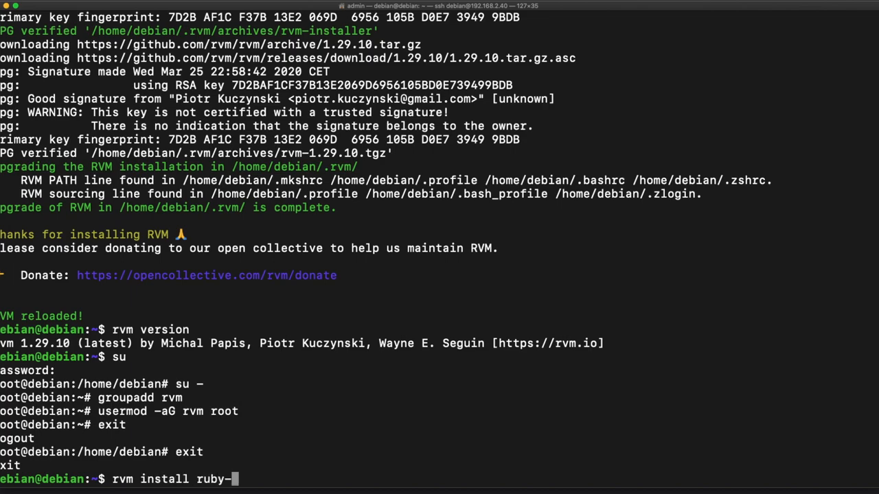
type("2.")
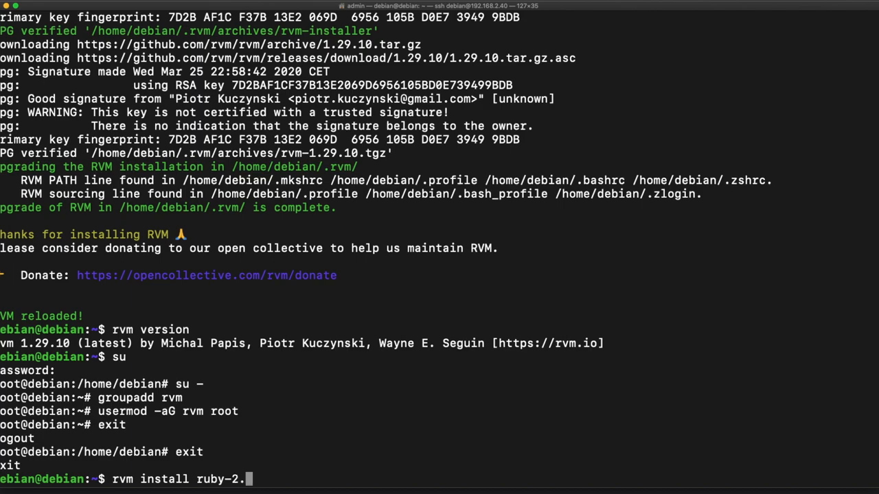
key("ctrl+c")
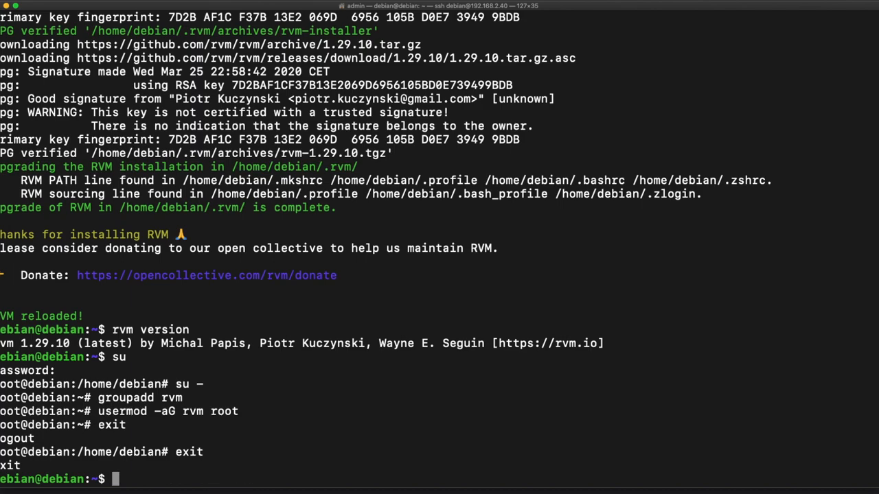
type("ruby")
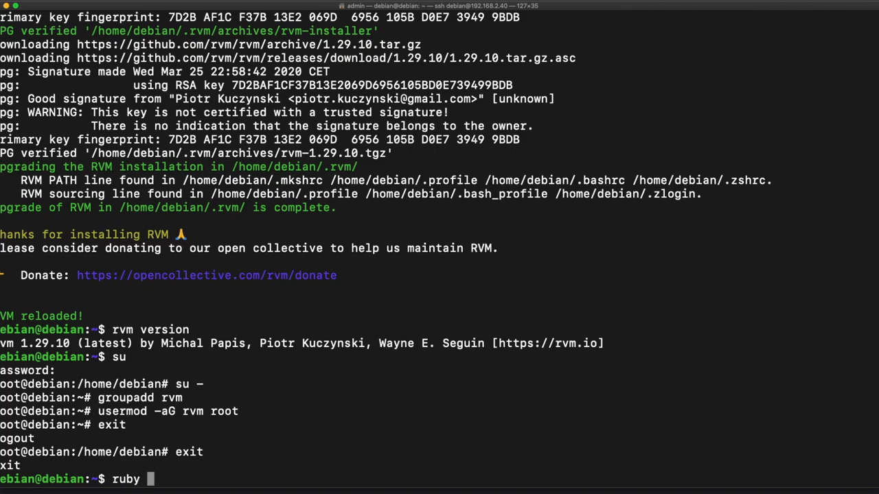
type("-v")
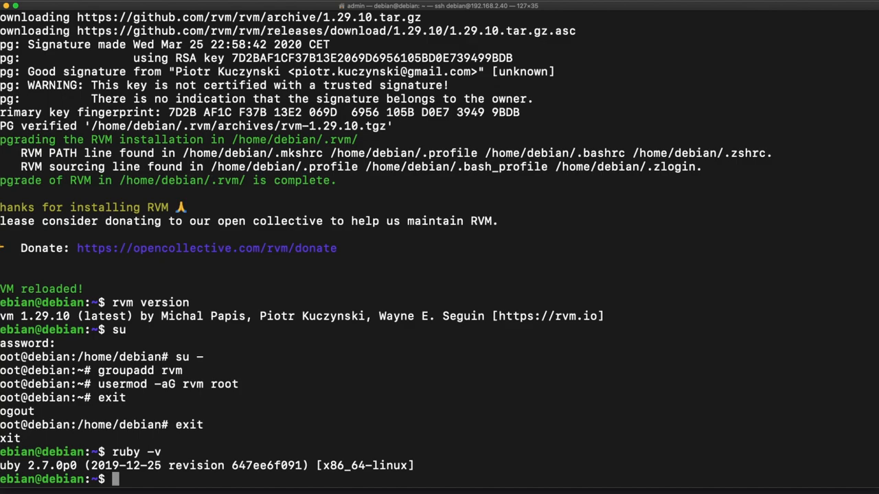
type("rv")
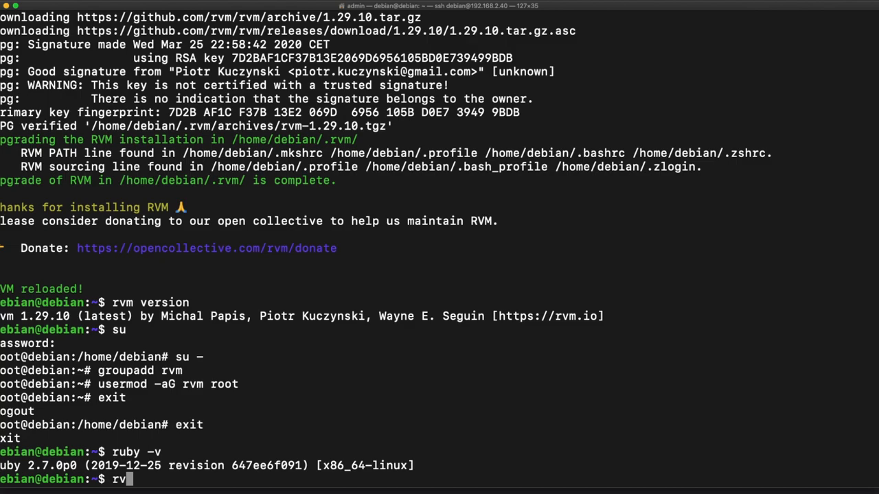
- List installed Rubies with rvm list, then type 'rvm --default use ruby-2.' without running it
type("list")
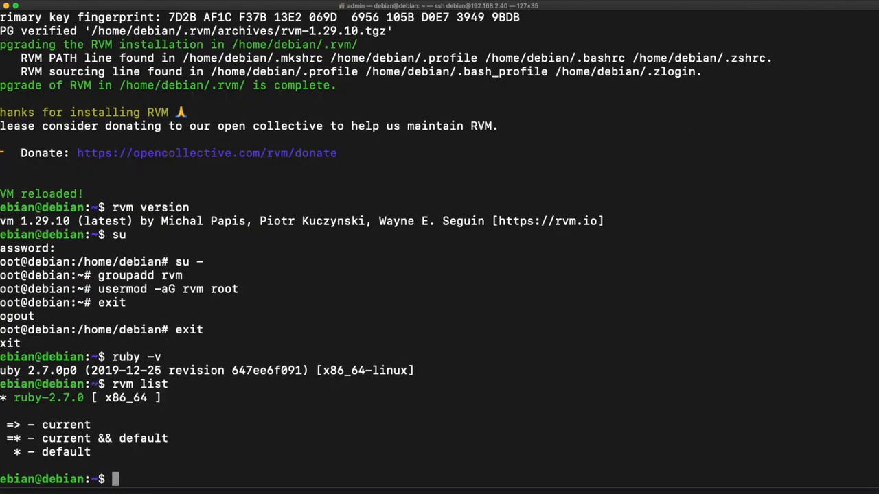
mouse_move(743, 317)
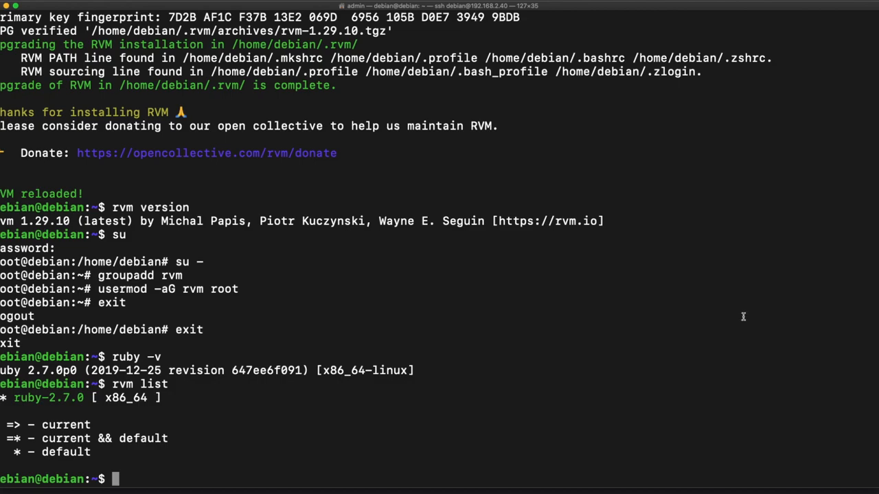
mouse_move(171, 398)
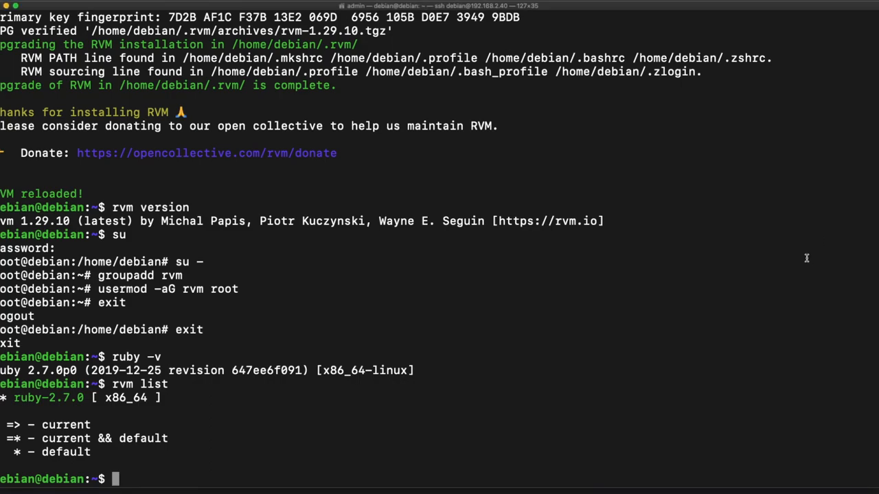
type("rvm")
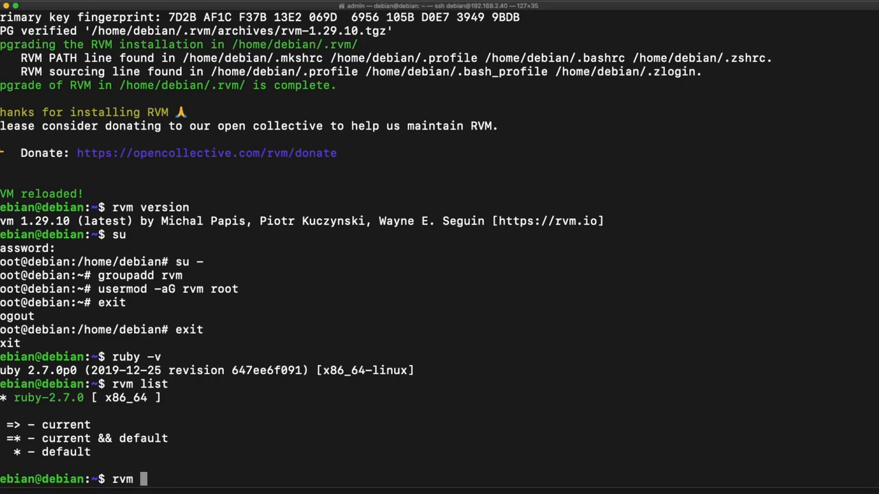
type("--default use rub")
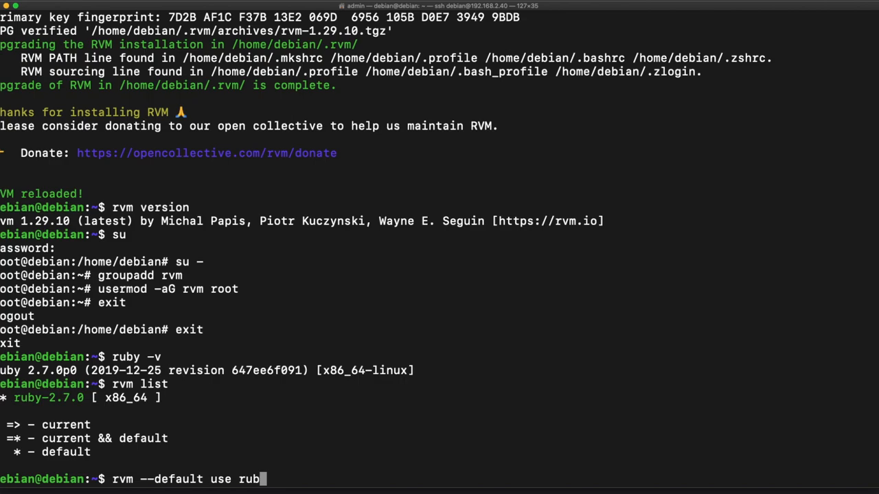
type("y-2")
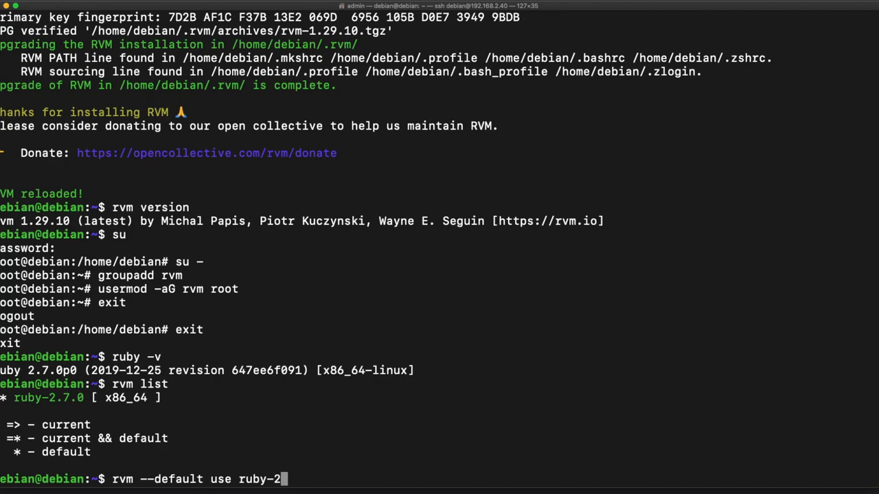
type(".")
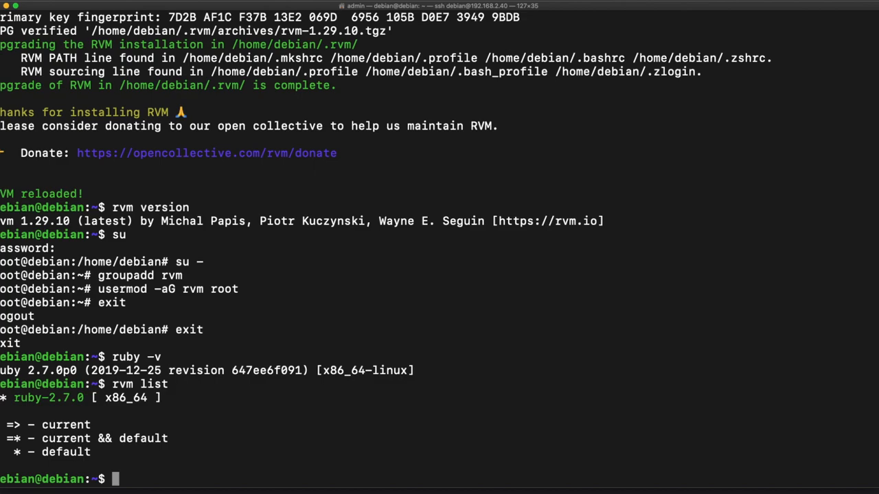
- Install Rails with gem install rails, highlighting the build-time note
type("gem in")
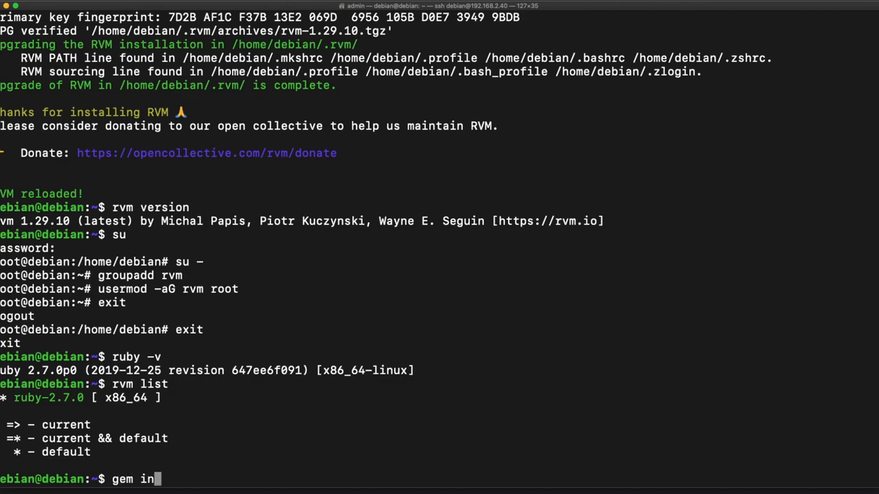
type("stall rails")
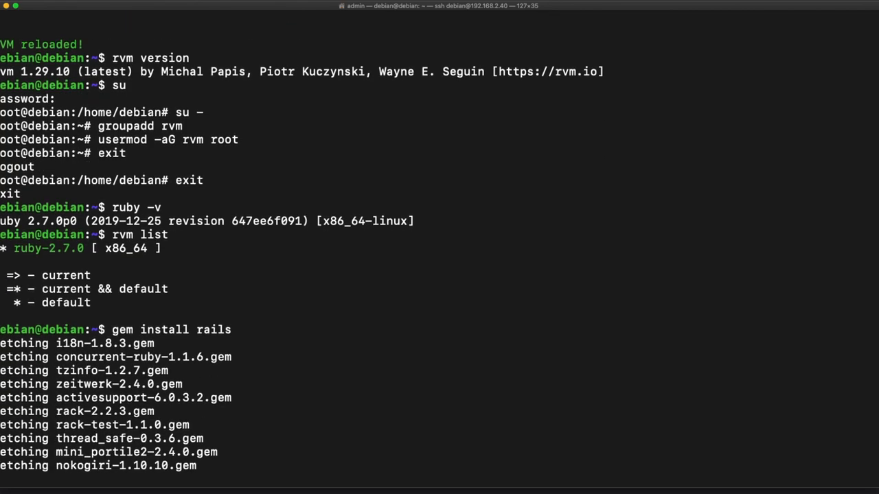
scroll("down", 3)
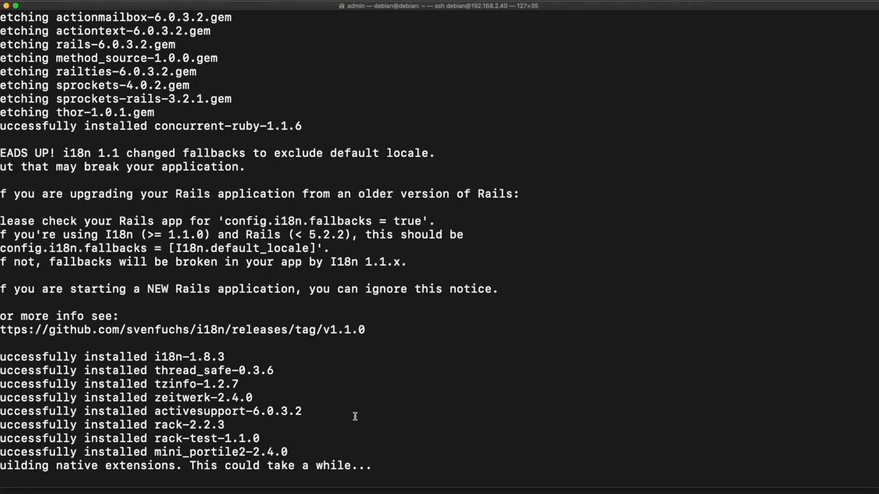
mouse_move(336, 462)
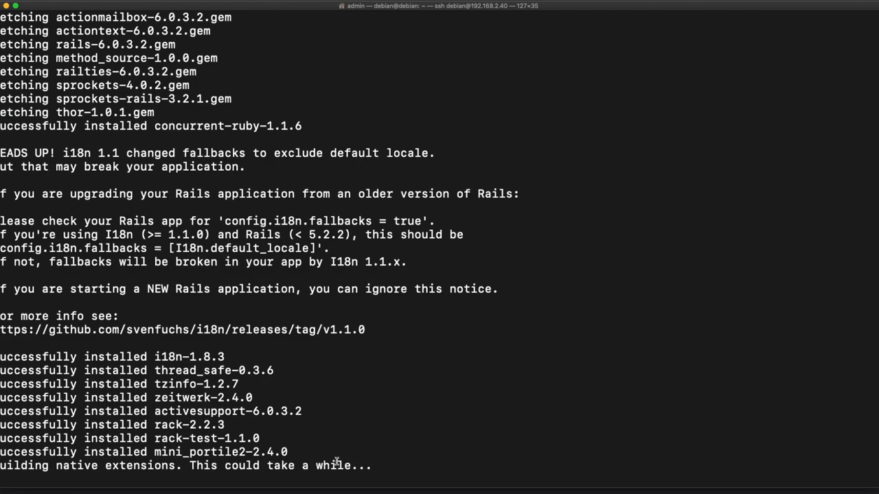
left_click_drag(191, 465, 350, 465)
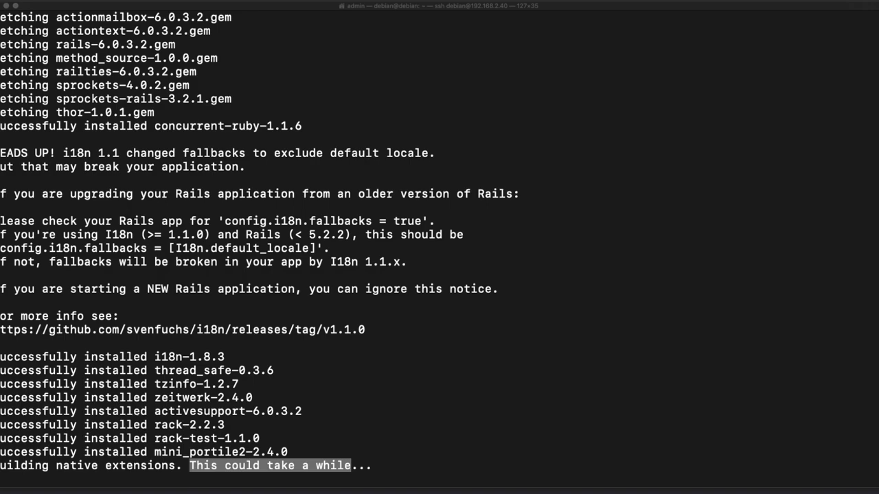
- Let the gem installs finish and confirm Rails 6.0.3.2 with rails -v
scroll("down", 3)
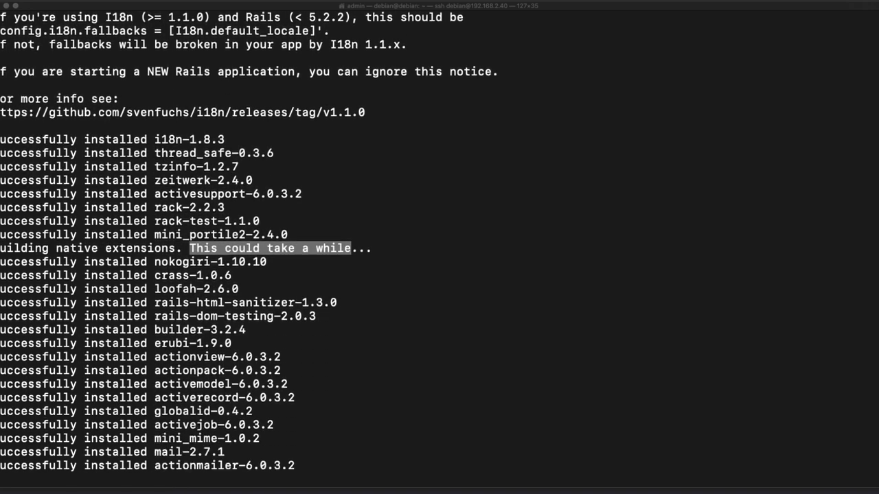
scroll("down", 3)
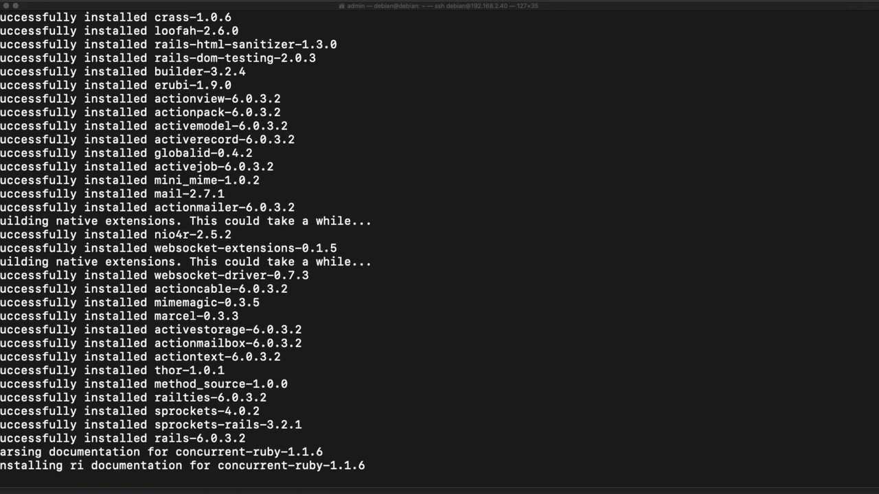
scroll("down", 3)
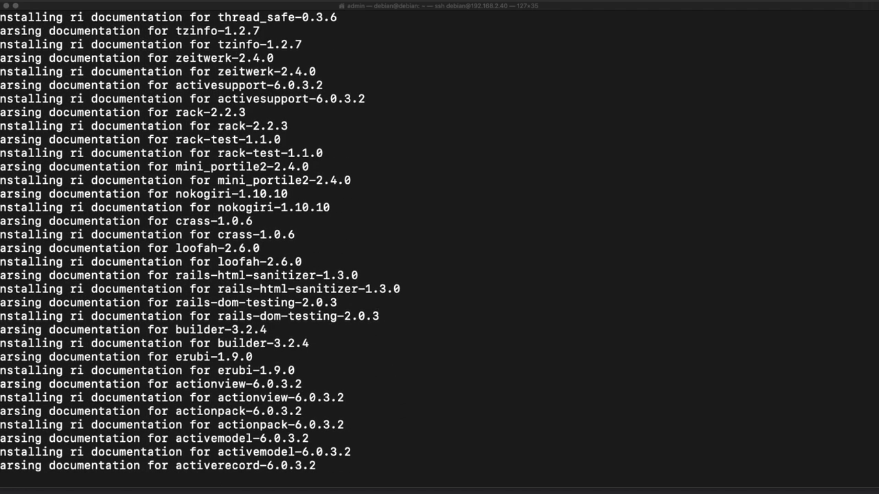
scroll("down", 3)
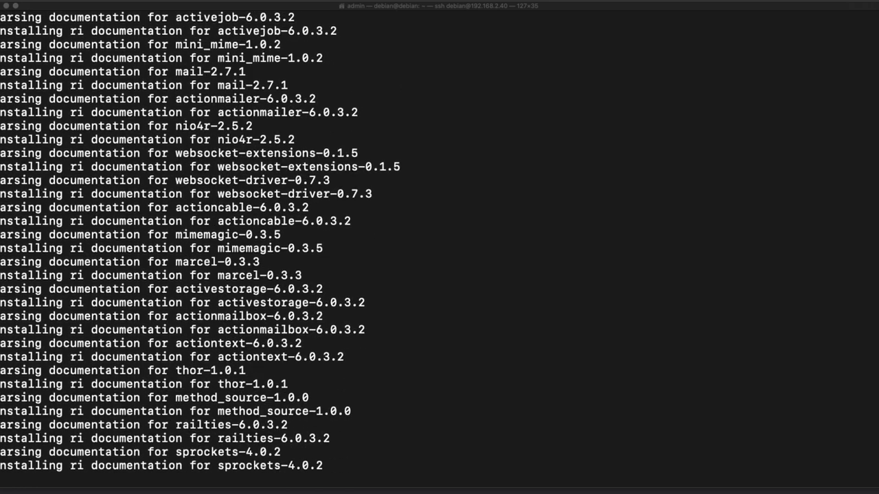
scroll("down", 3)
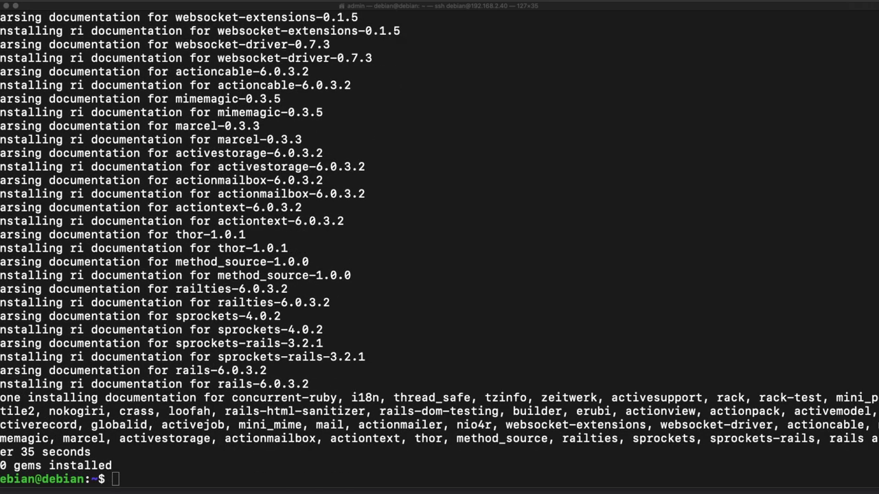
type("rails -v")
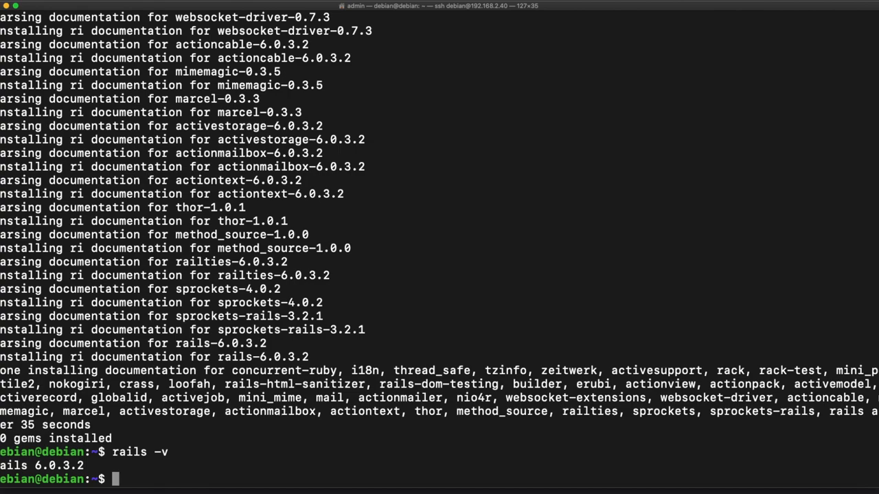
- Check pwd, run 'rails new rails6_a…', and follow bundle install and webpacker output
type("pwd")
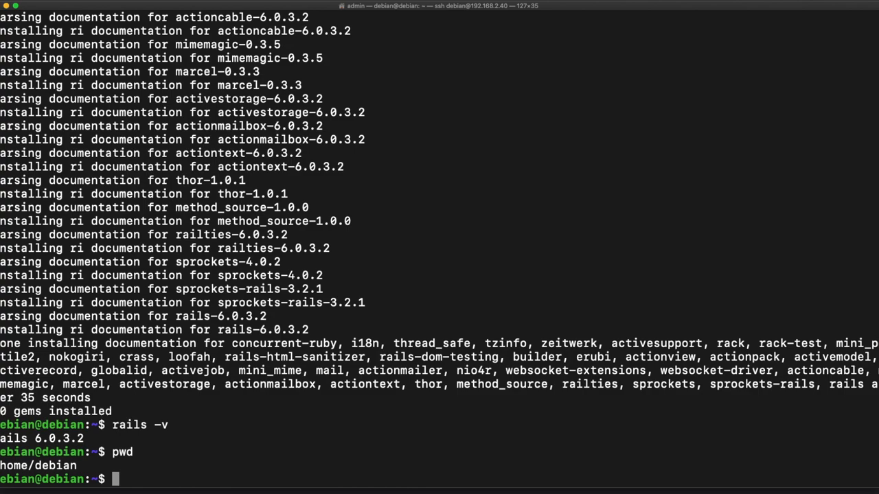
type("rails new rails6_a")
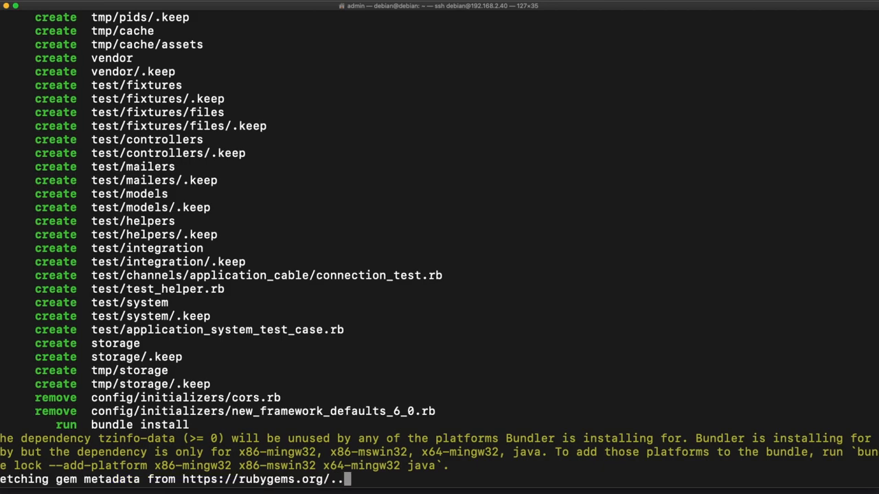
scroll("down", 3)
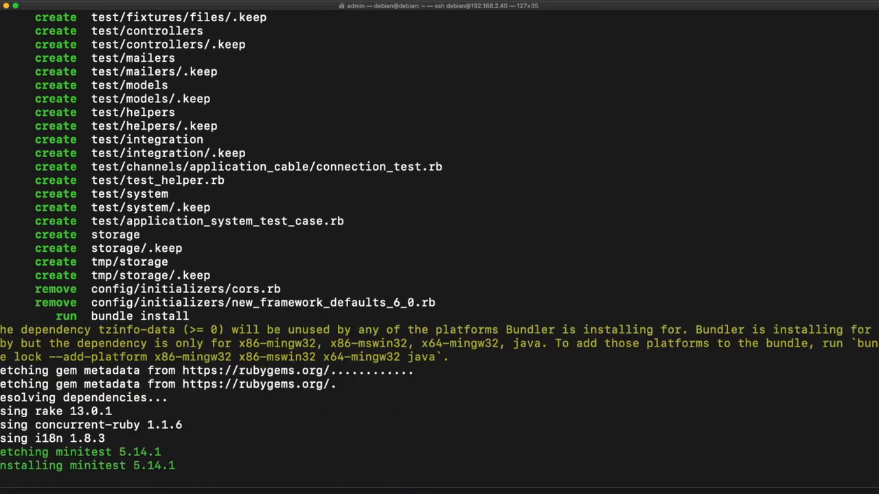
scroll("down", 3)
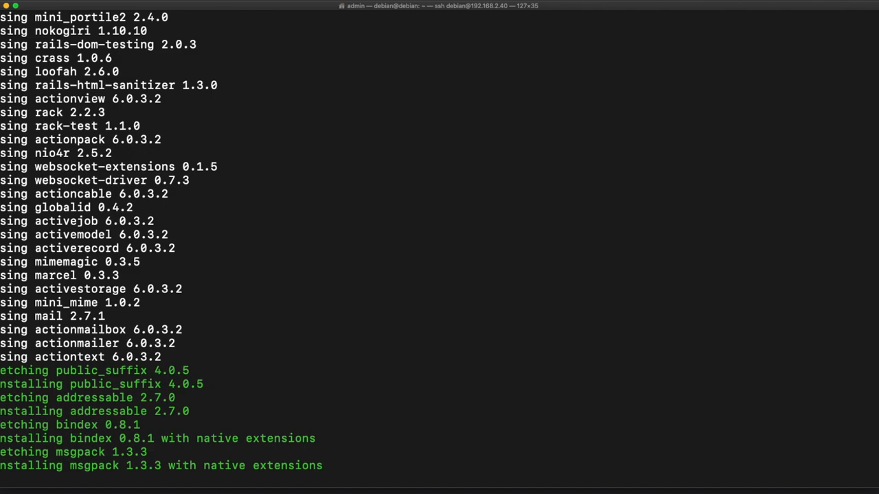
scroll("down", 3)
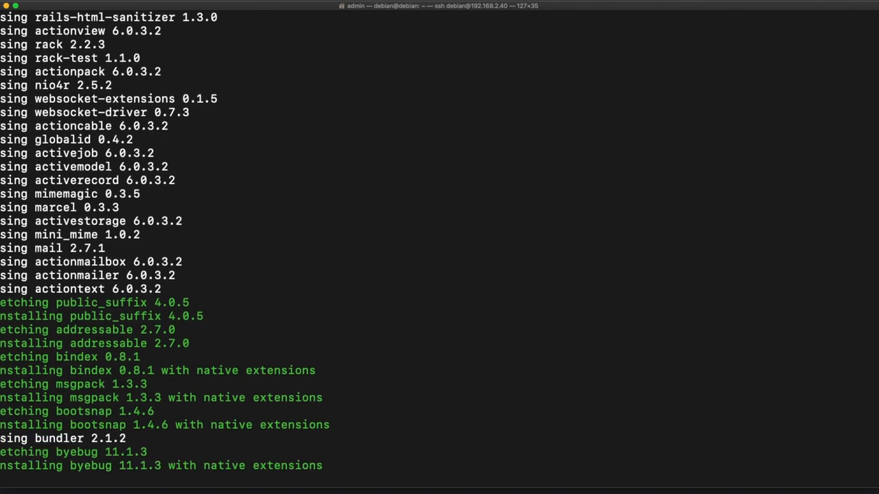
scroll("down", 3)
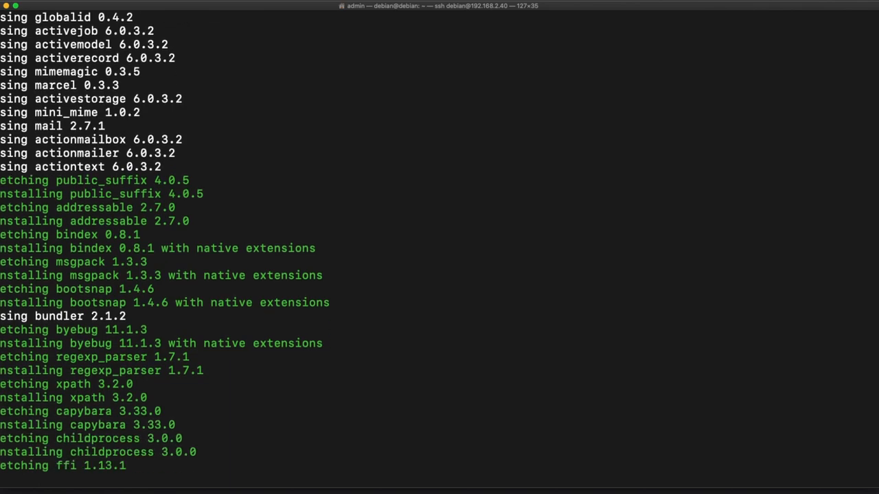
scroll("down", 3)
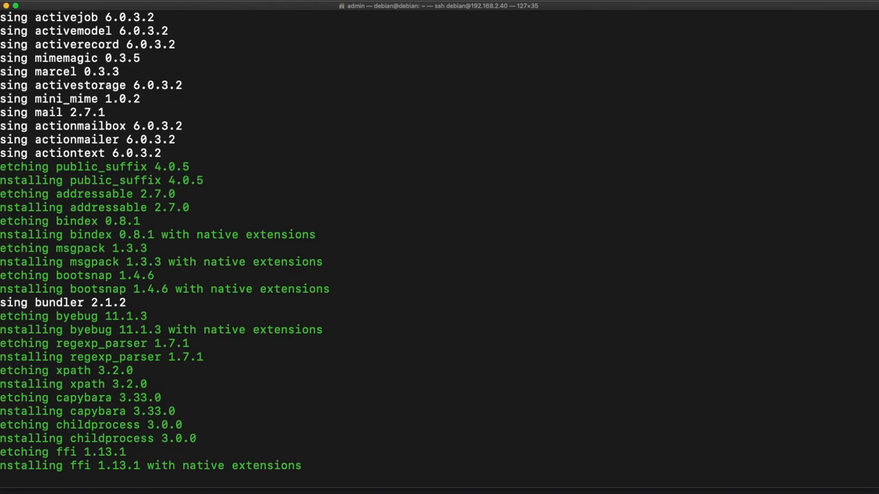
scroll("down", 3)
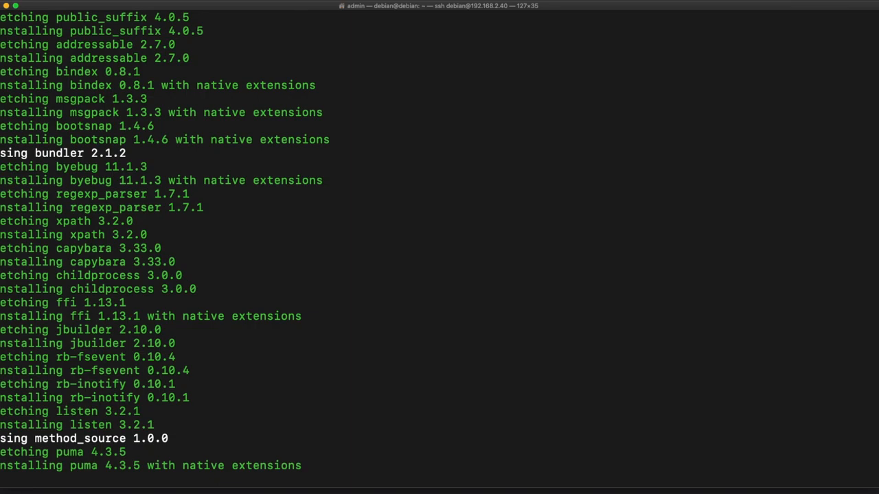
scroll("down", 3)
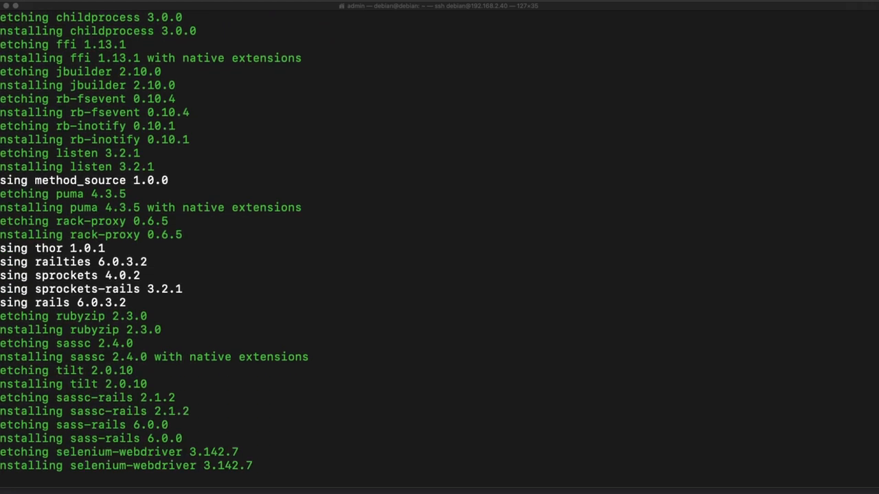
scroll("down", 3)
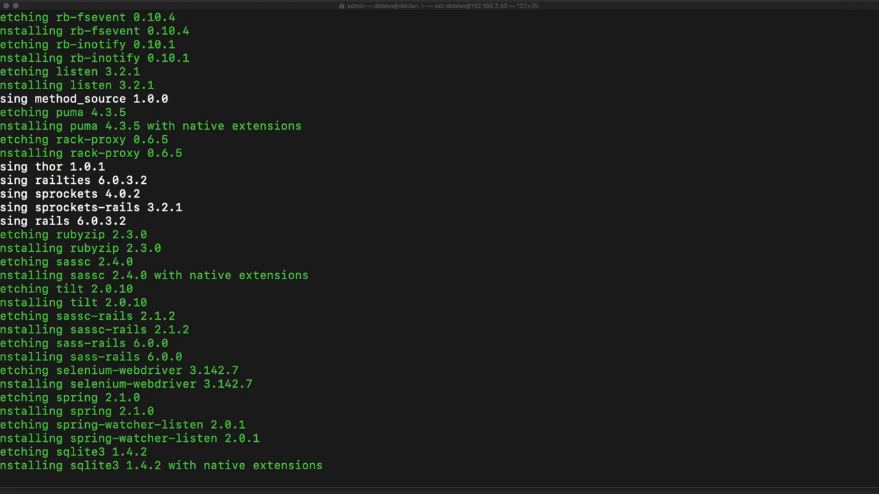
scroll("down", 3)
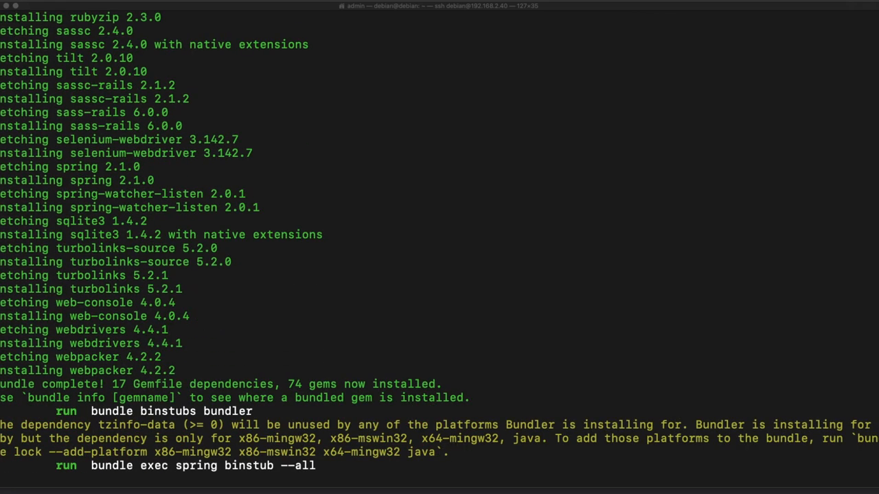
scroll("down", 3)
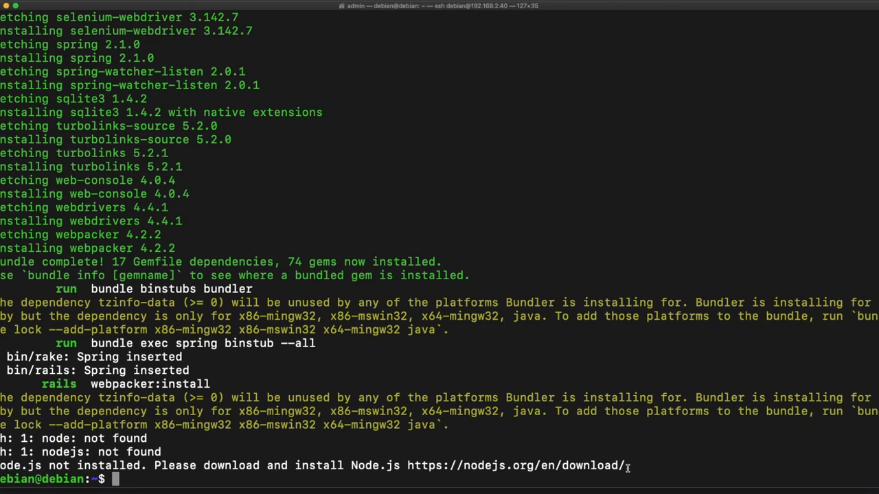
- Install Node.js 10.21.0 with apt and add the Yarn apt key and repository
double_click(515, 466)
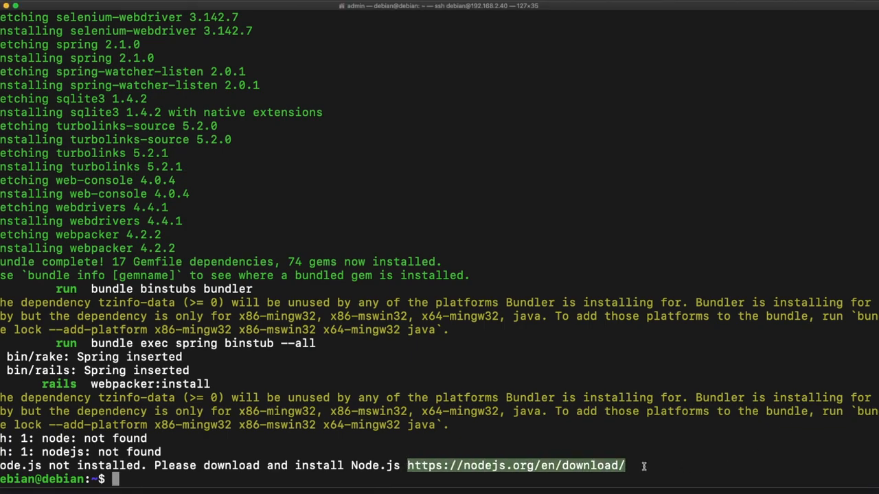
mouse_move(711, 385)
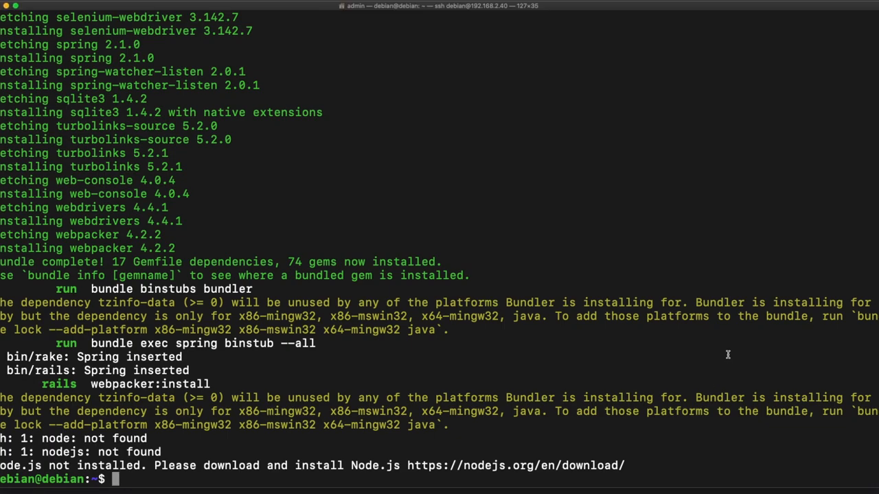
type("sudo apt install -y")
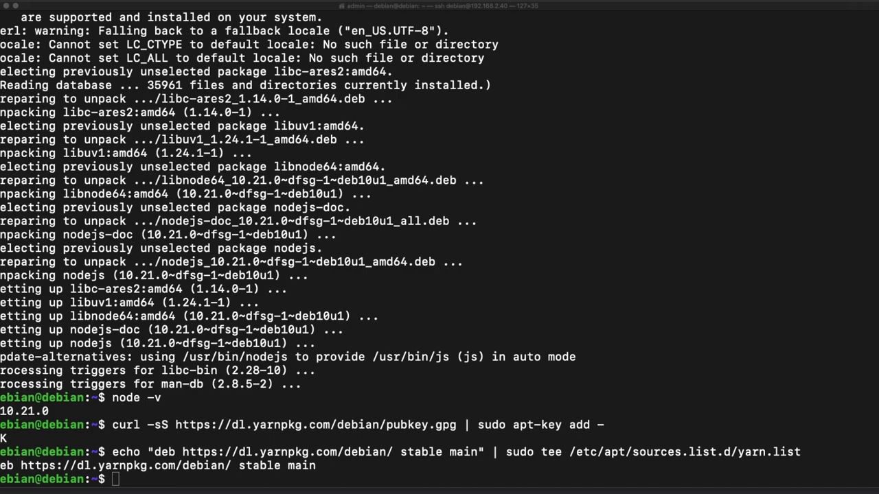
mouse_move(748, 386)
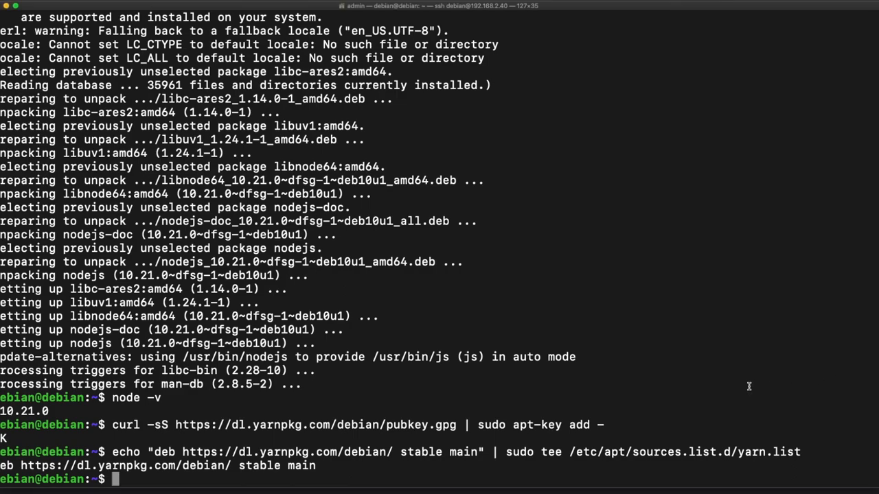
mouse_move(743, 383)
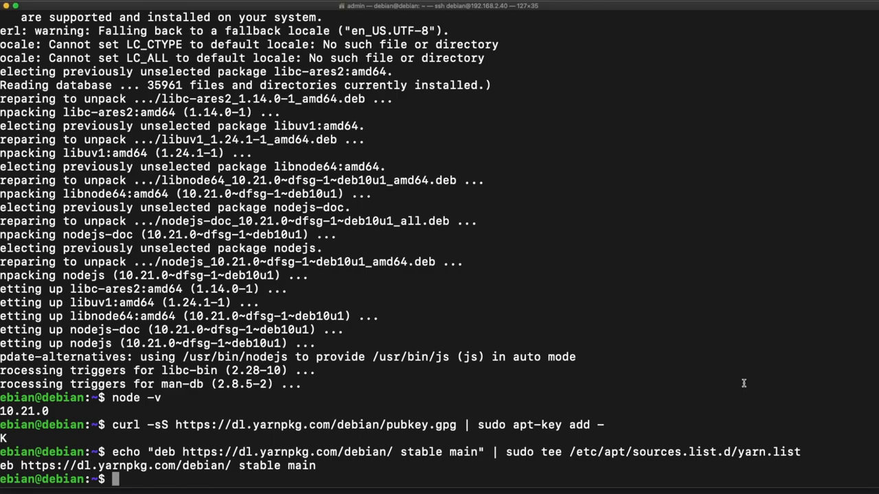
- Run apt update, install Yarn 1.22.4, and check the yarn and gem versions
type("sudo apt update && sudo apt install yarn")
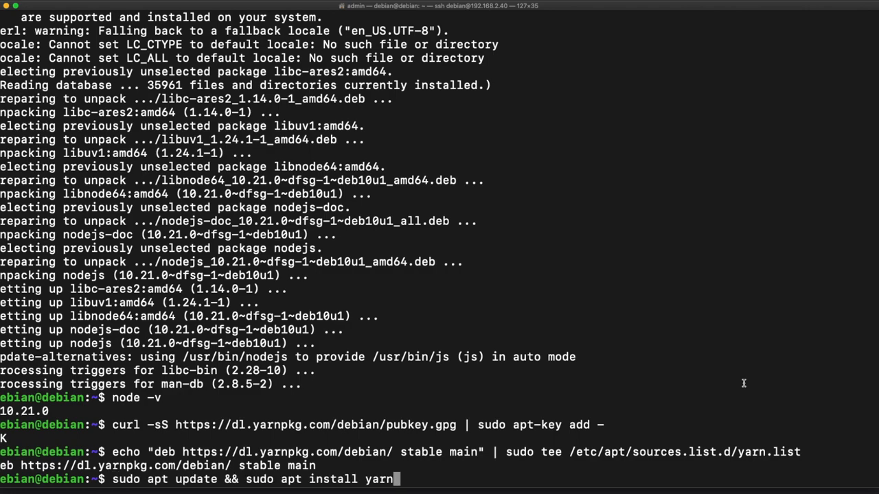
key("Return")
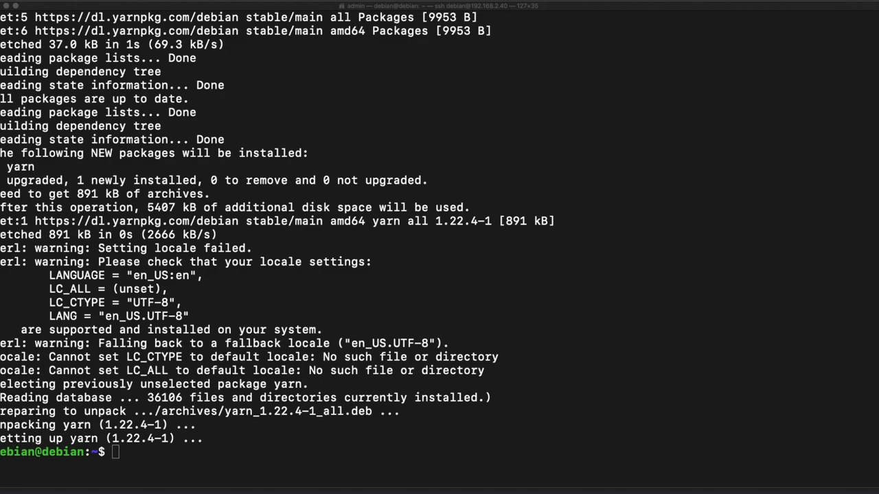
type("yarn --version")
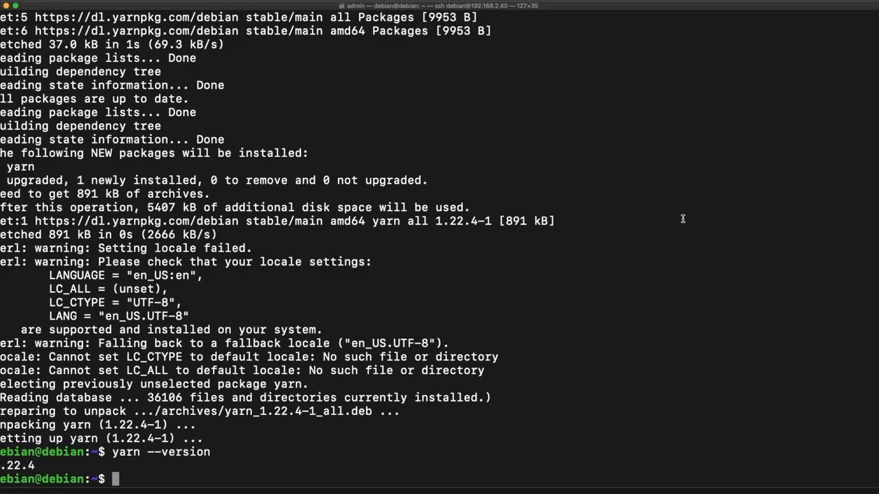
type("gem -v")
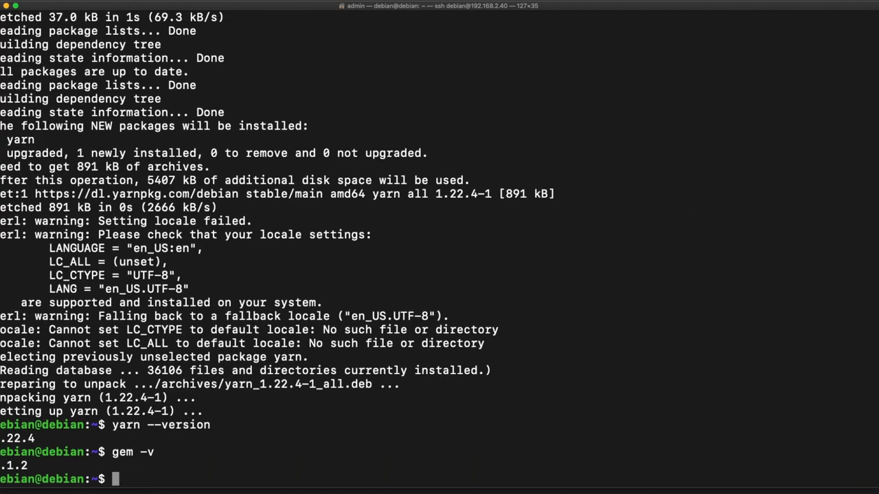
- Update RubyGems to 3.1.4 with gem update --system
type("gem")
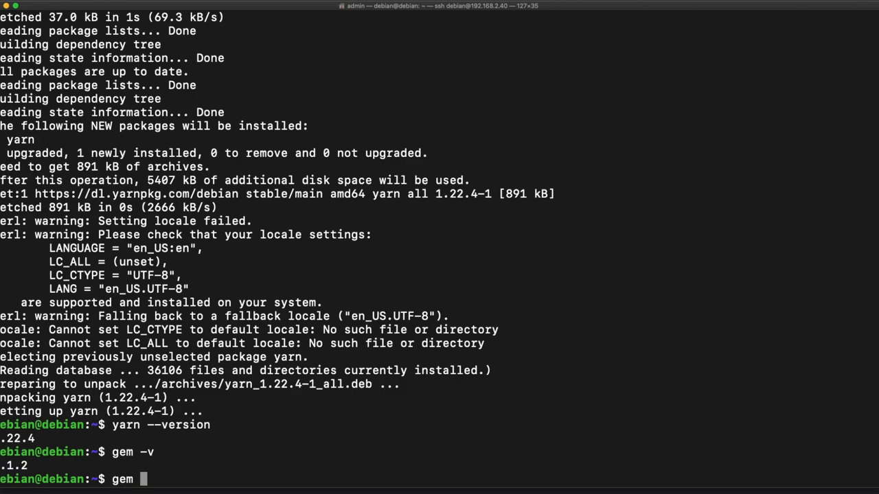
type("update --")
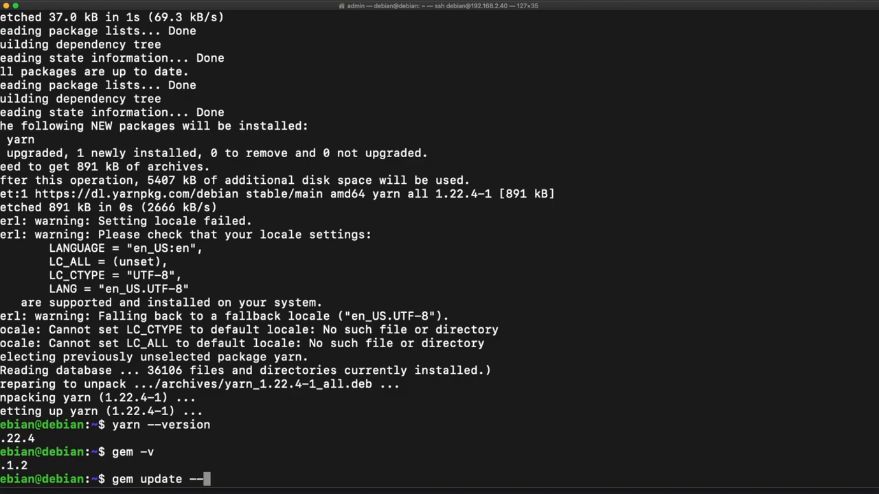
type("system")
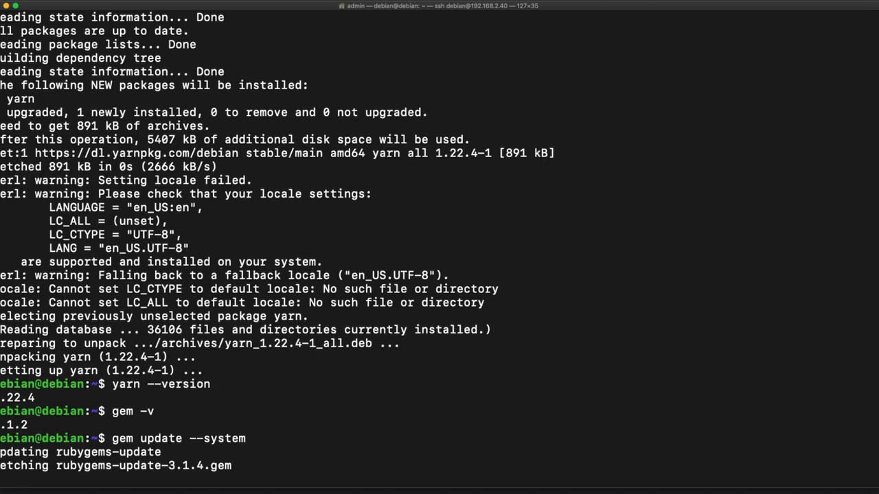
scroll("down", 3)
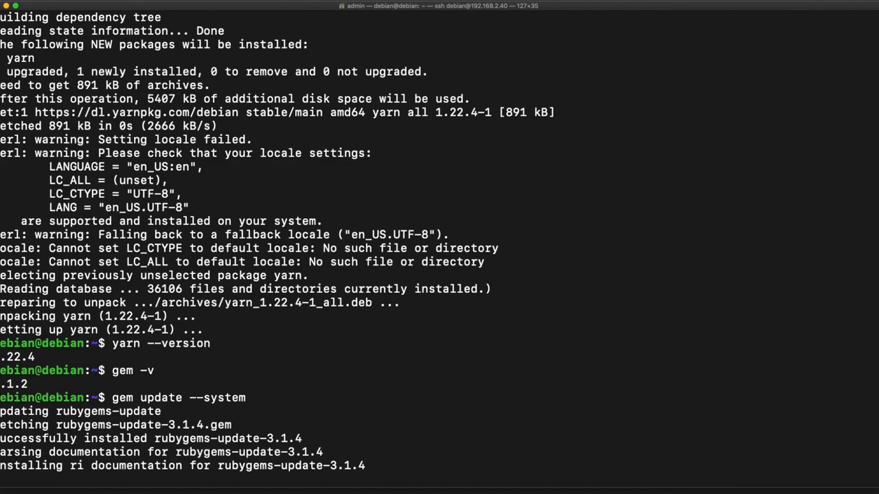
mouse_move(860, 268)
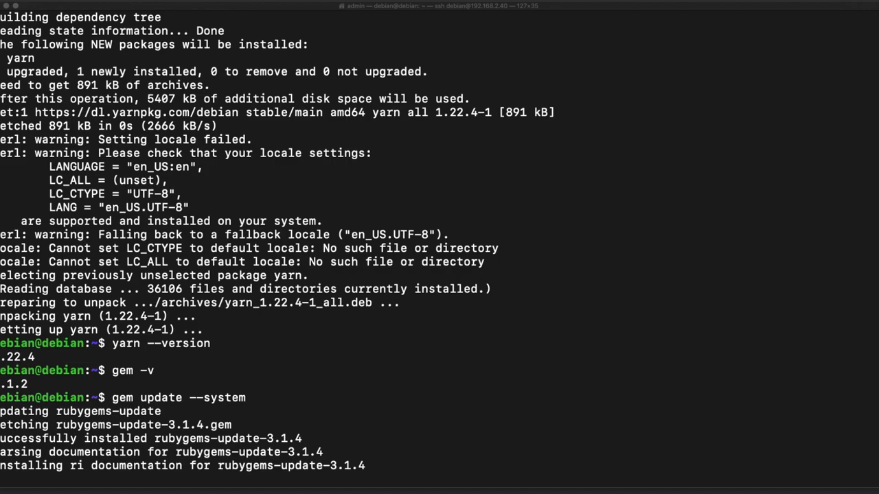
scroll("down", 3)
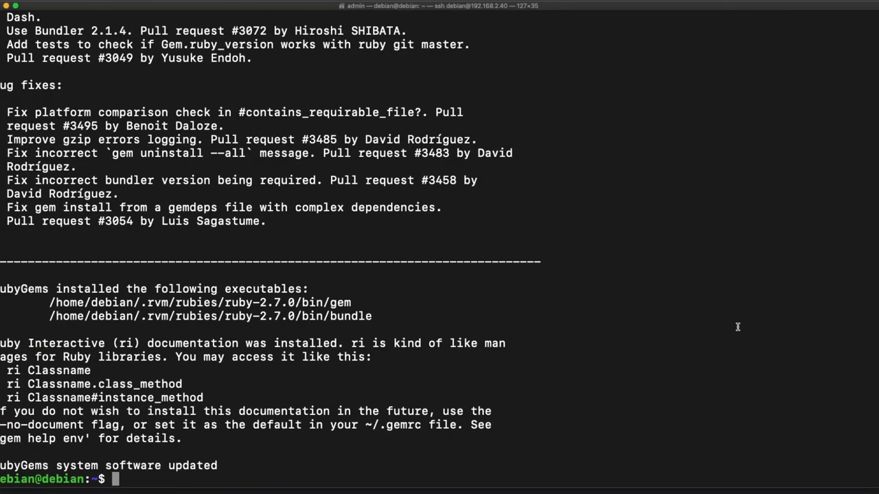
- Enter rails6_application and run rails s, which fails on missing webpacker.yml
type("cd rails6_application/")
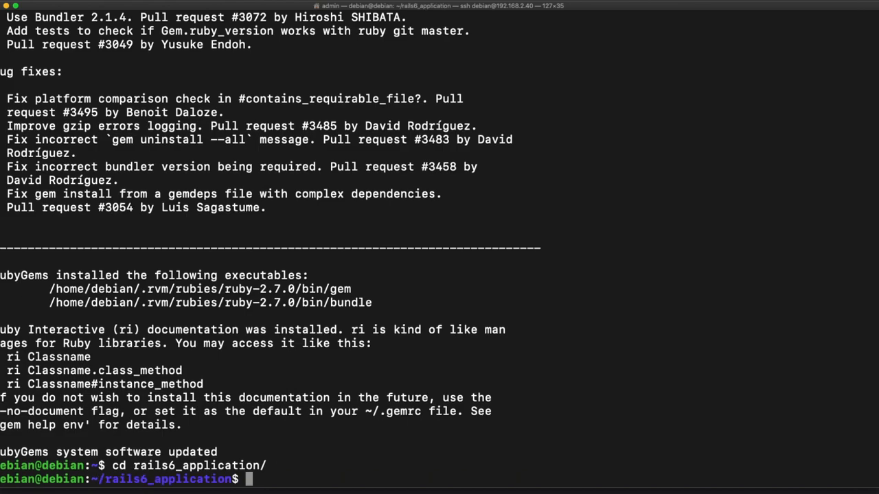
type("rails s")
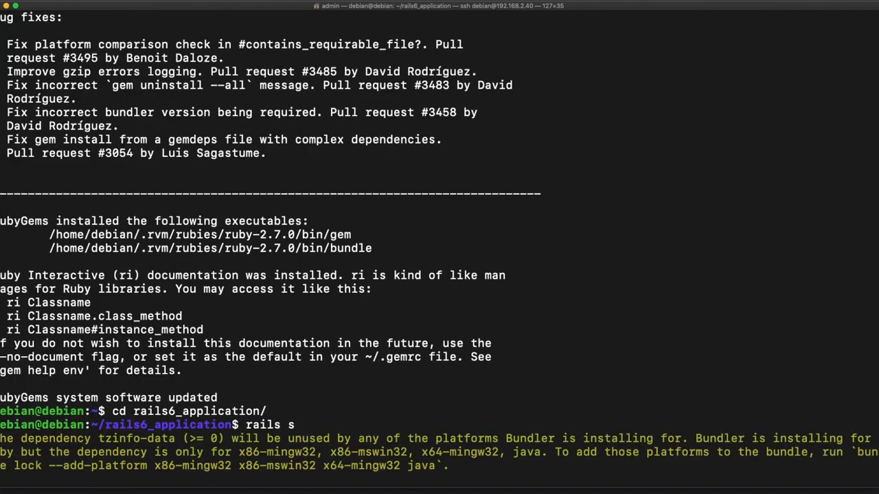
key("Return")
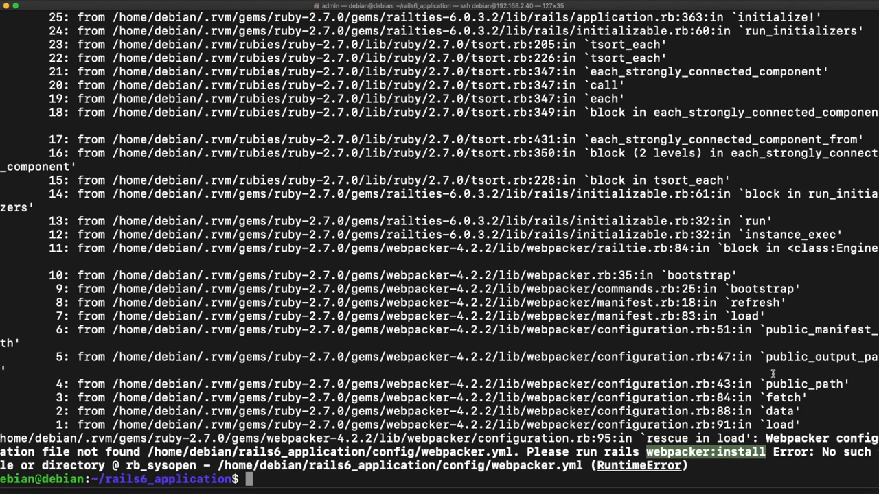
- Install Webpacker with rails webpacker:install, adding its config files and yarn packages
type("rails webpacker:install")
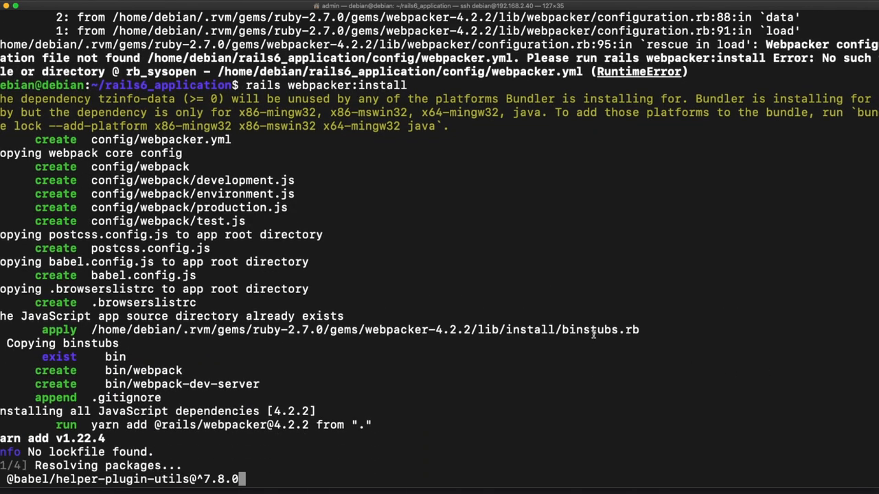
scroll("down", 3)
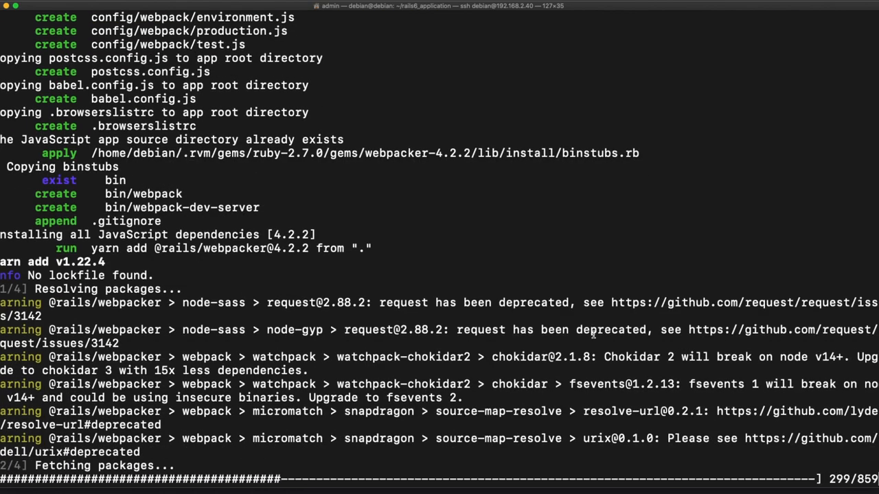
scroll("down", 3)
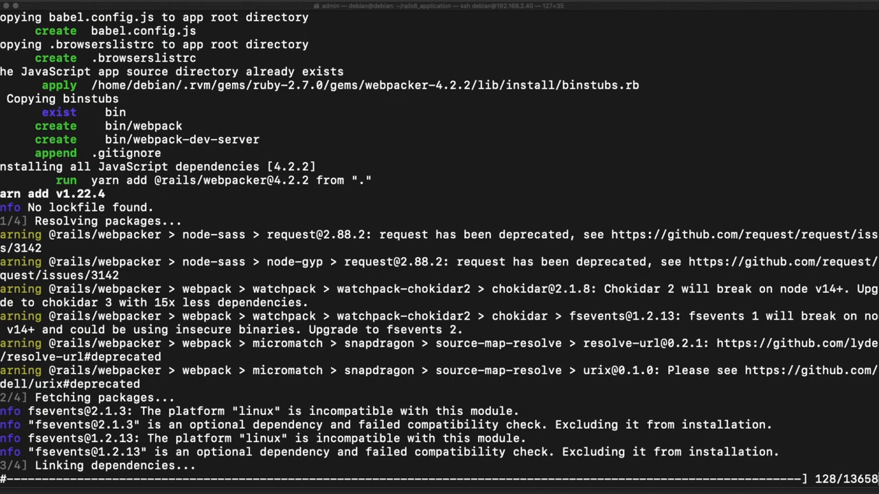
scroll("down", 3)
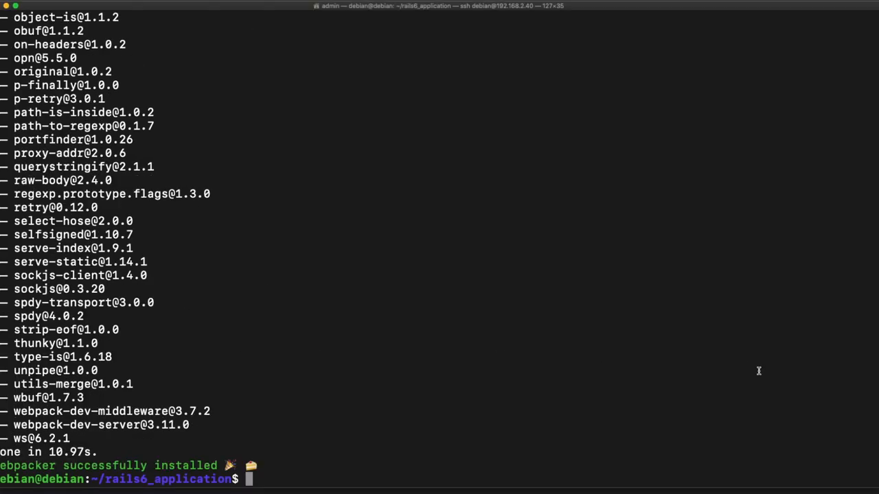
- Relaunch the Rails server bound to 192.168.2.40 on port 3000
type("rails s")
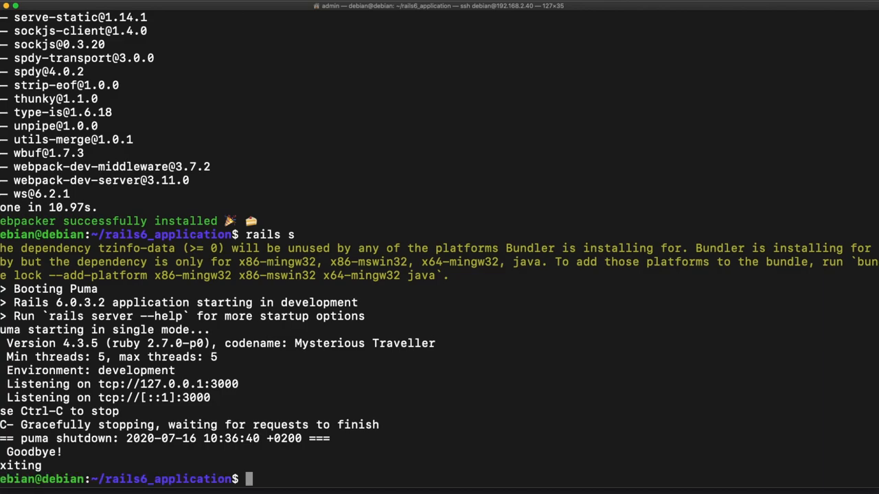
type("rails s")
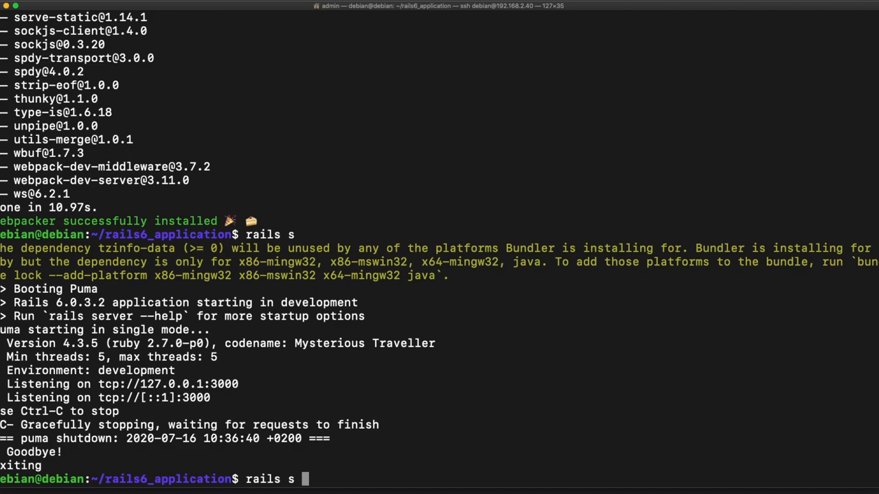
type("--bu")
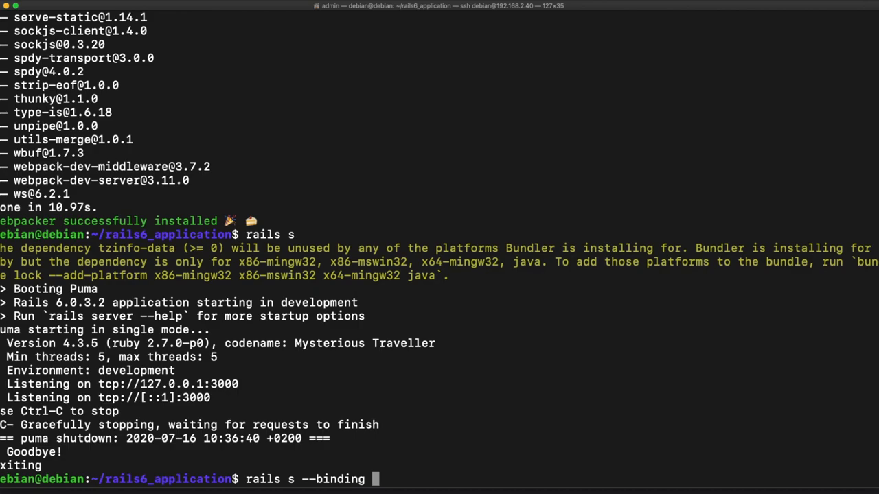
type("192.168.")
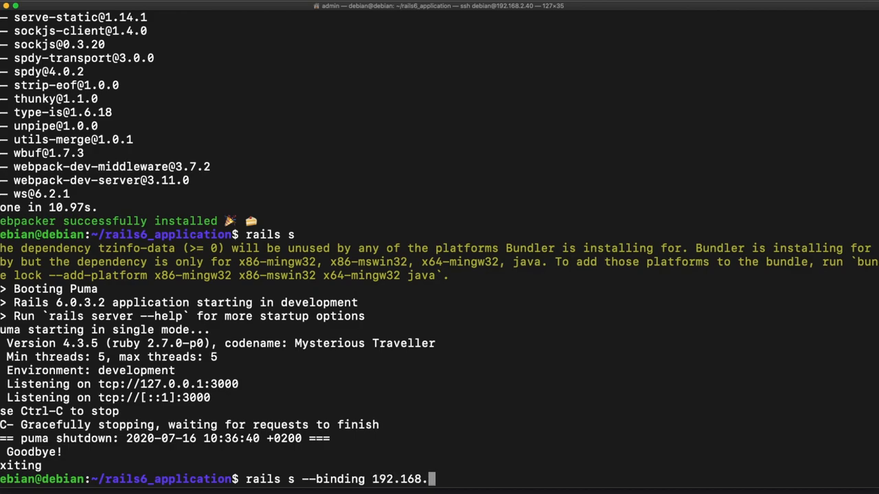
type("2.")
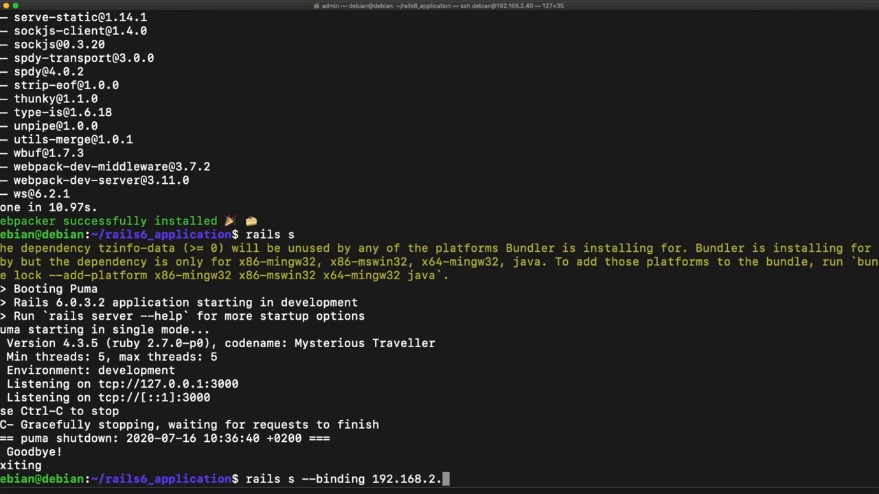
type("40")
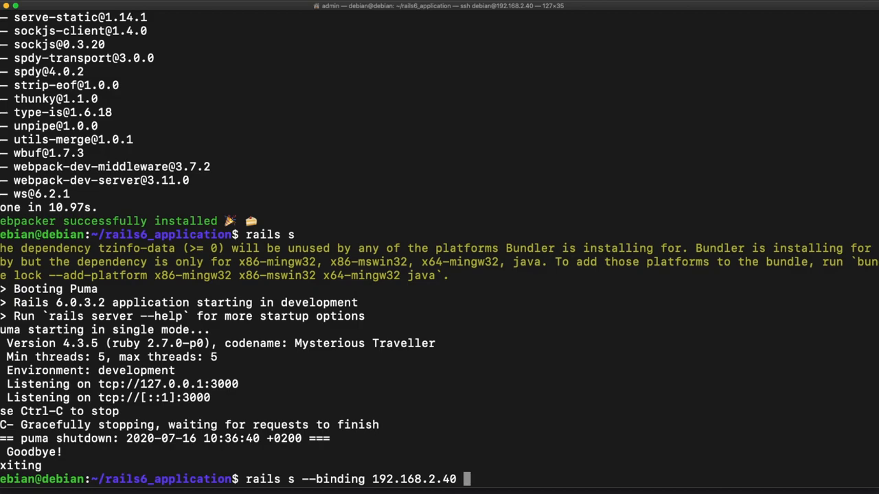
type("--port")
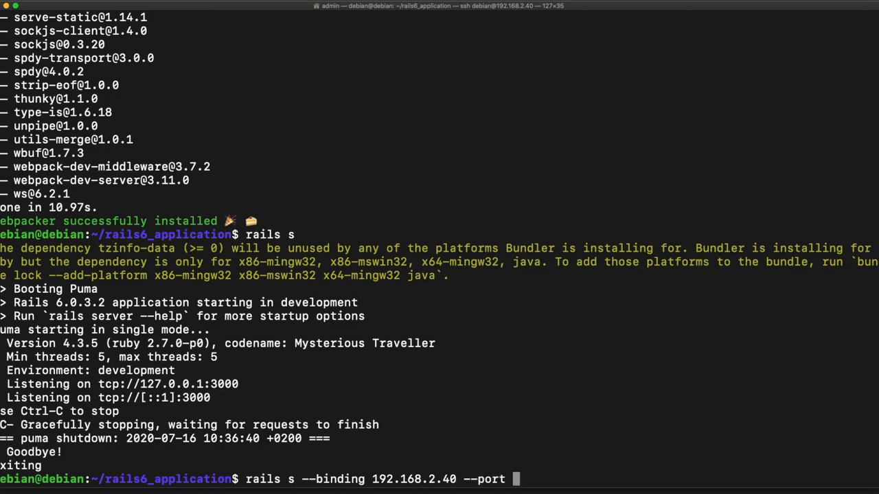
type("3000")
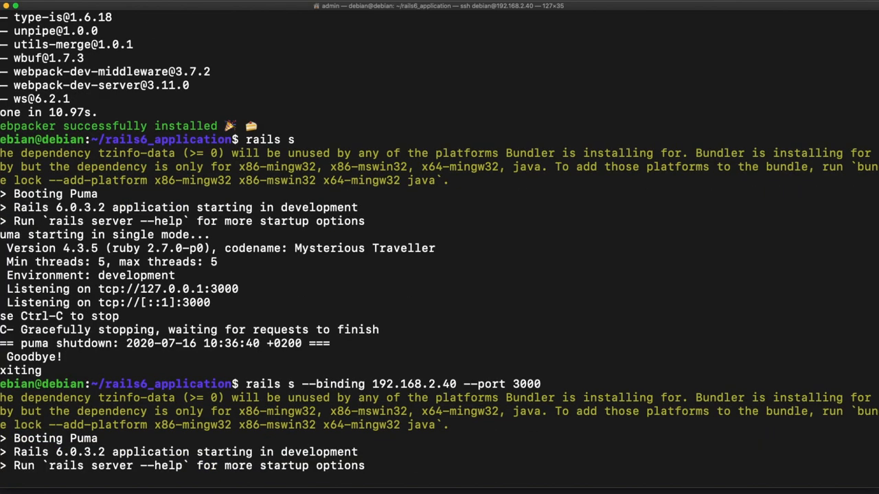
scroll("down", 3)
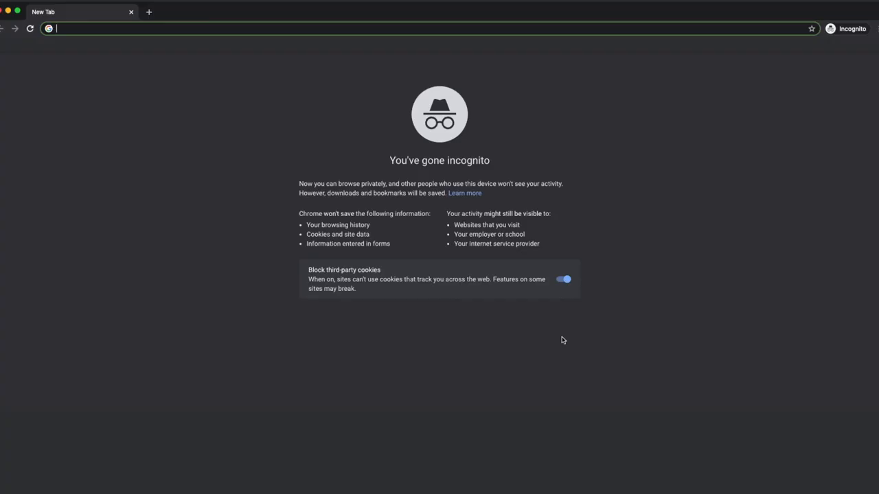
- Load 192.168.2.40:3000 in a Chrome incognito window
type("192.168.2.40:3000")
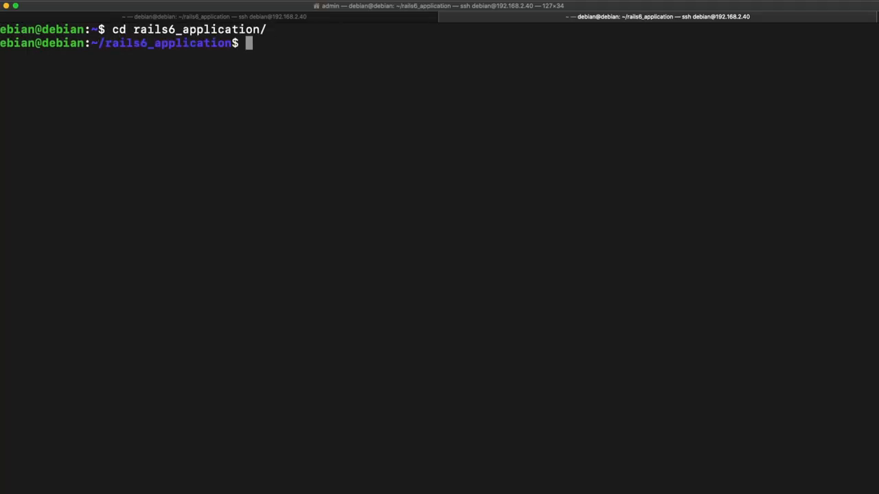
- Generate a Post scaffold with title:string and description:text fields
type("rails g a")
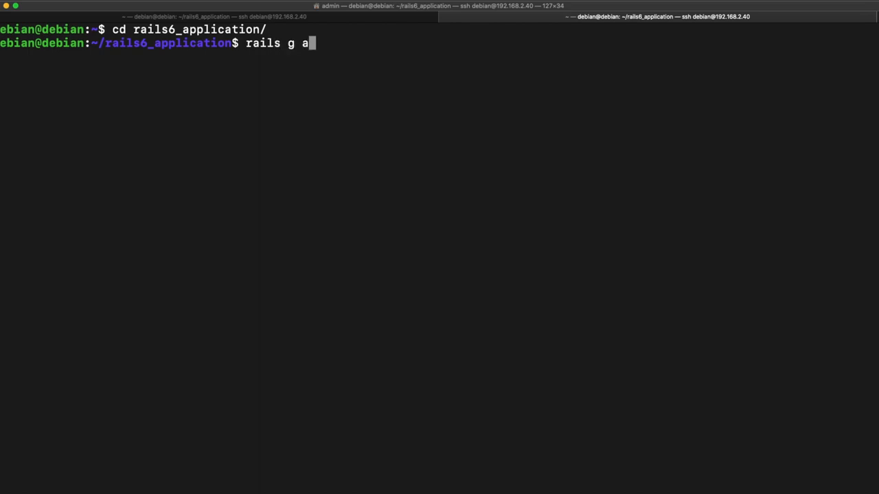
type("scaffold")
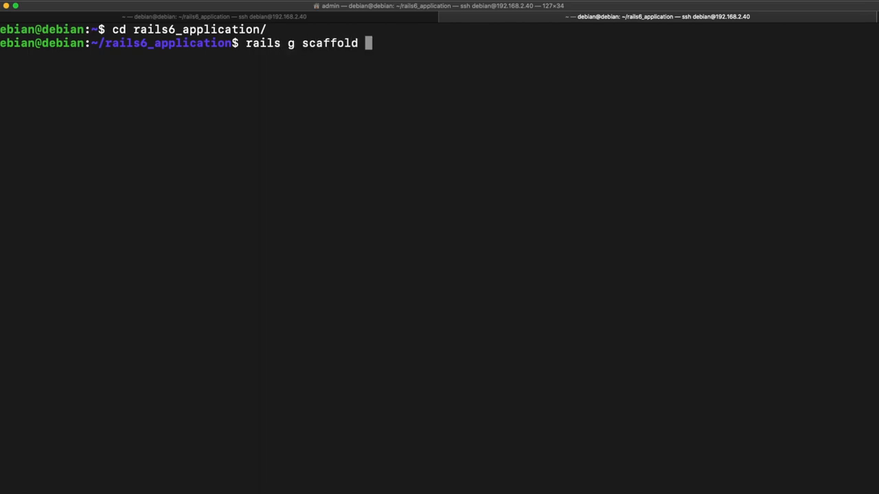
type("Post title:sti")
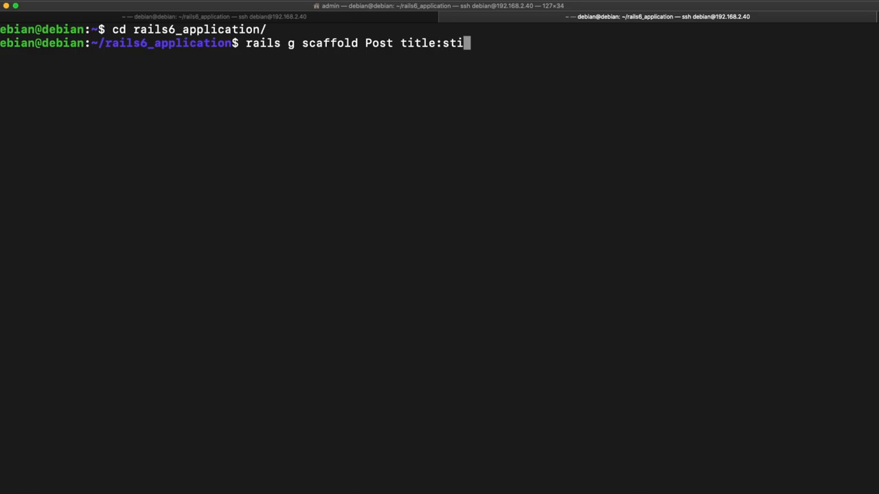
type("ng")
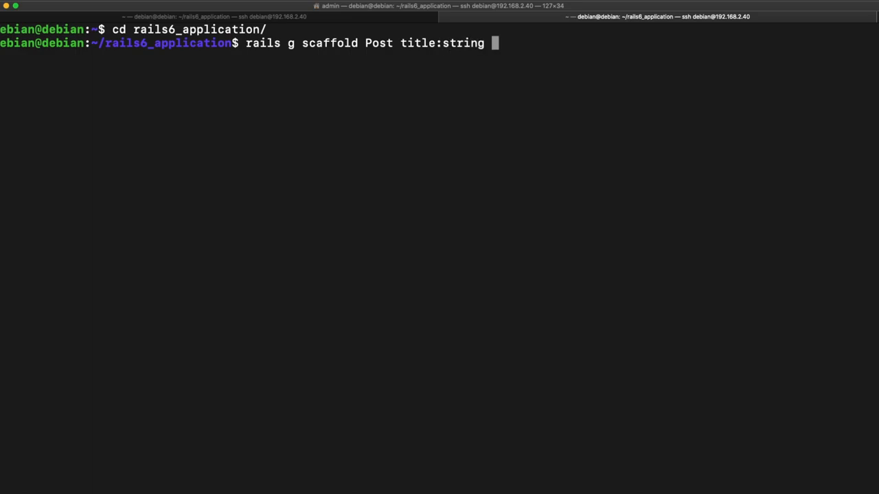
type("descrip")
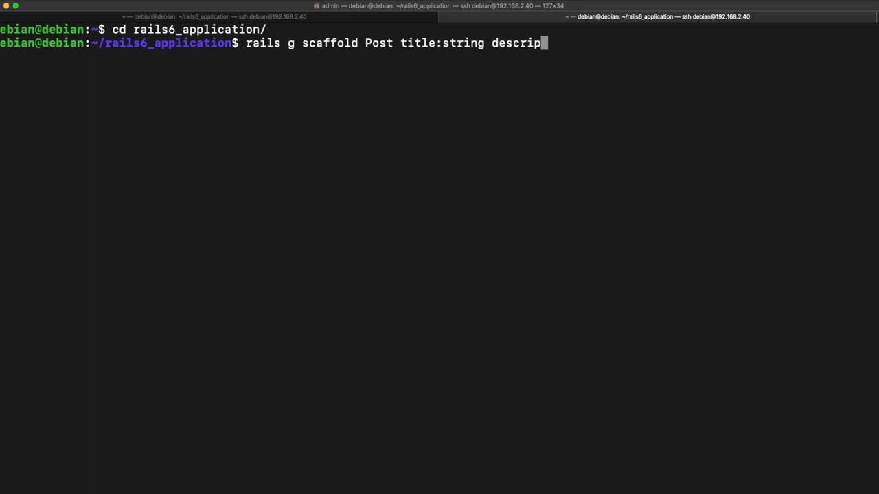
type("tion:")
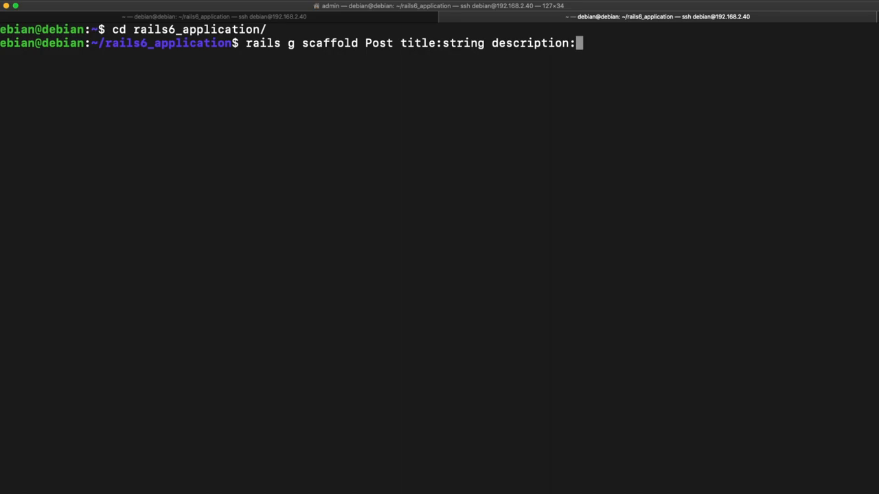
type("text")
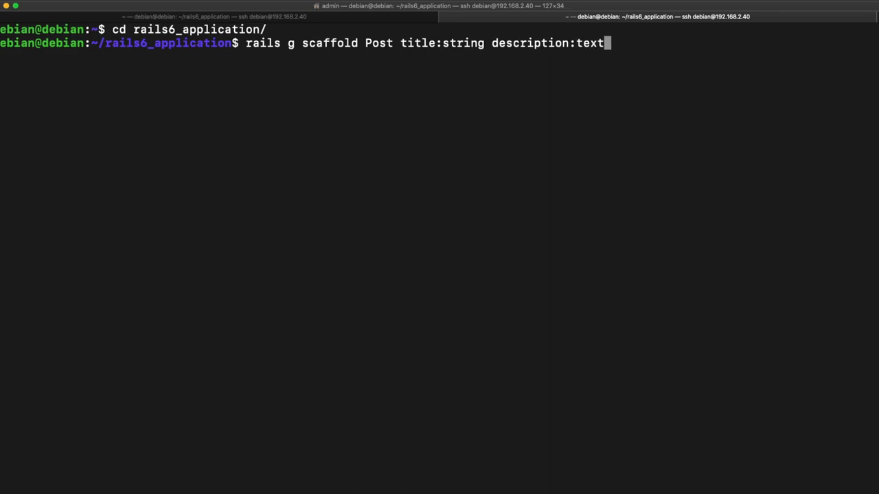
double_click(462, 42)
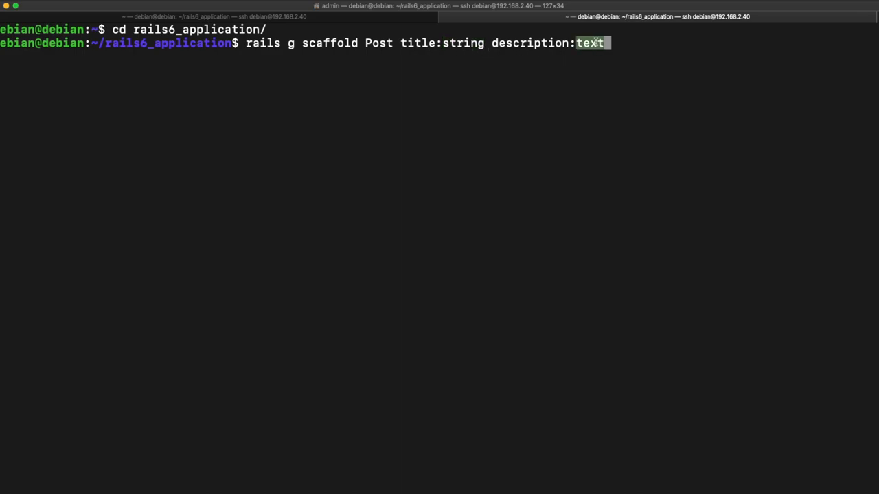
mouse_move(519, 40)
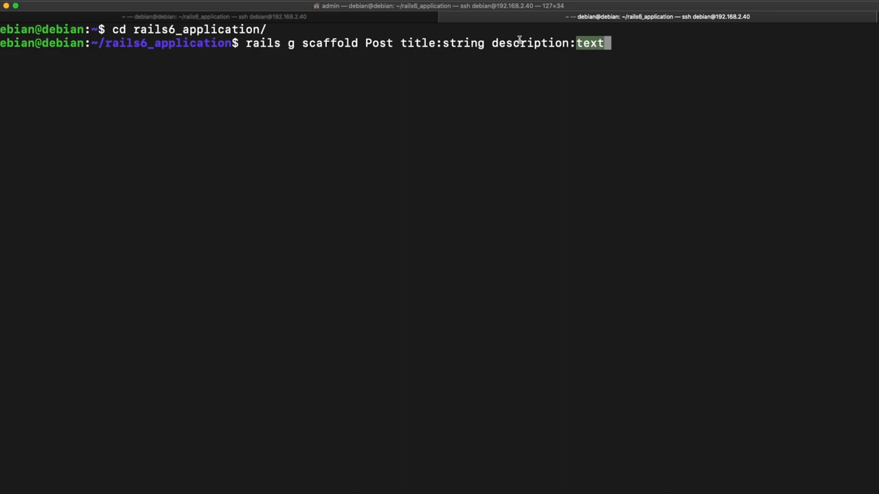
double_click(528, 42)
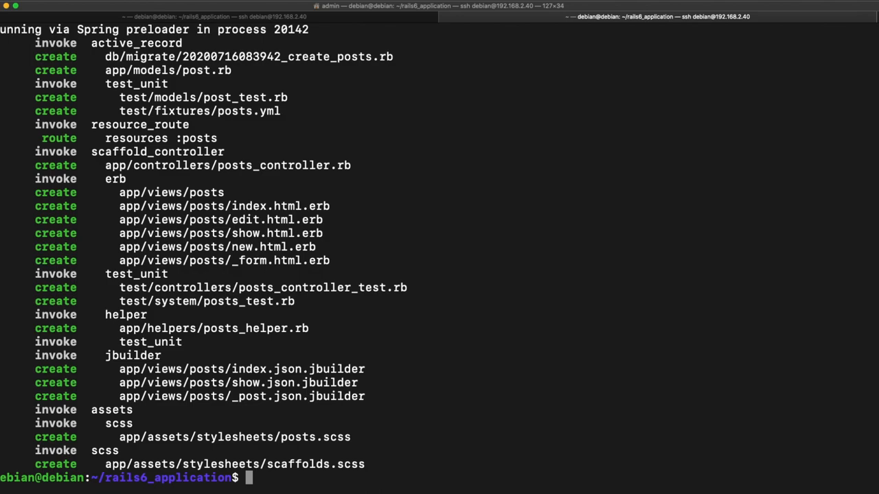
- Run rails db:migrate to create the posts table
type("rails db:")
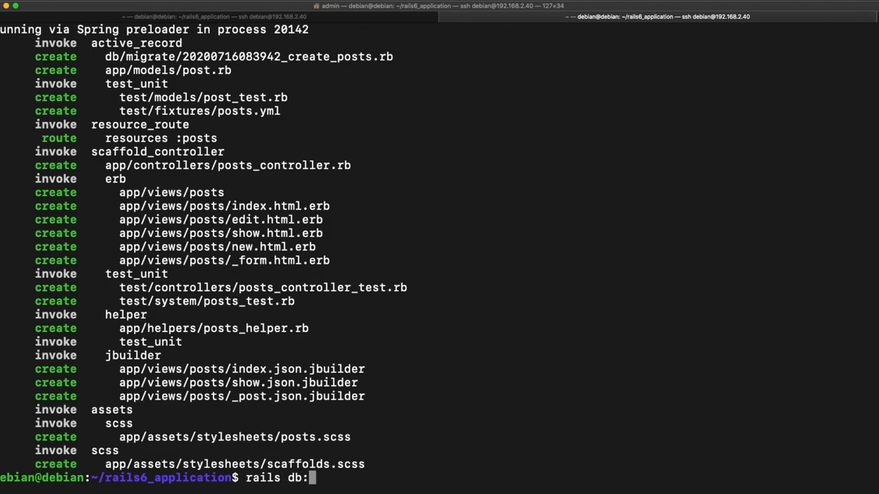
key("Return")
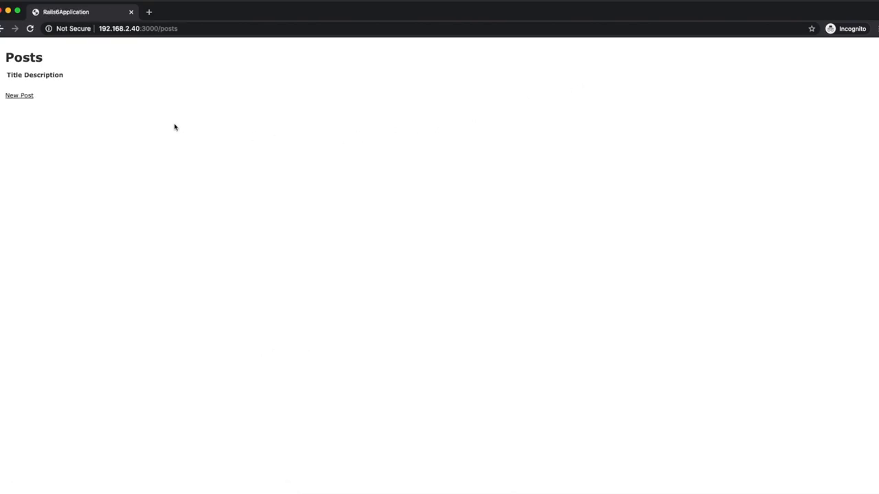
- Create a new post titled 'Title of post' with a description
left_click(20, 96)
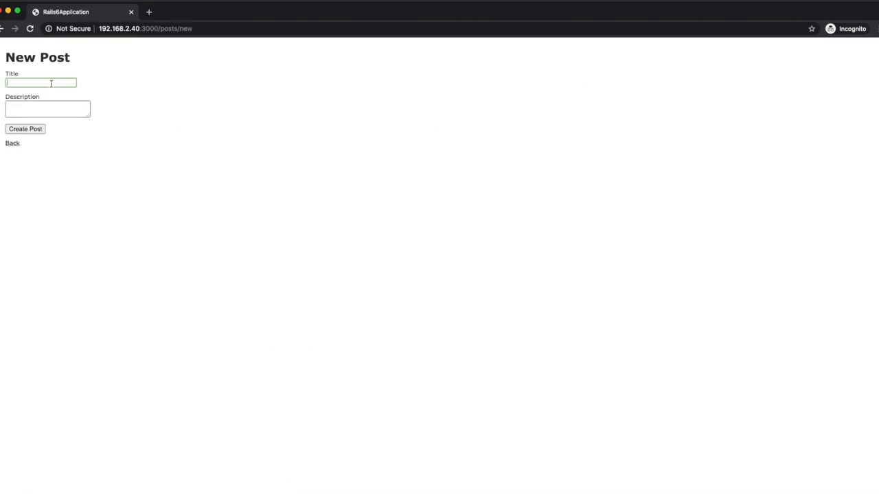
type("To")
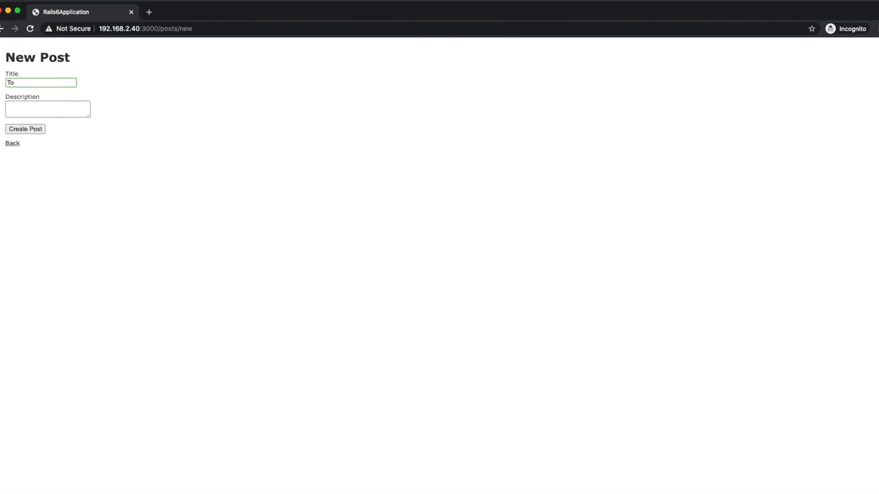
type("Title of")
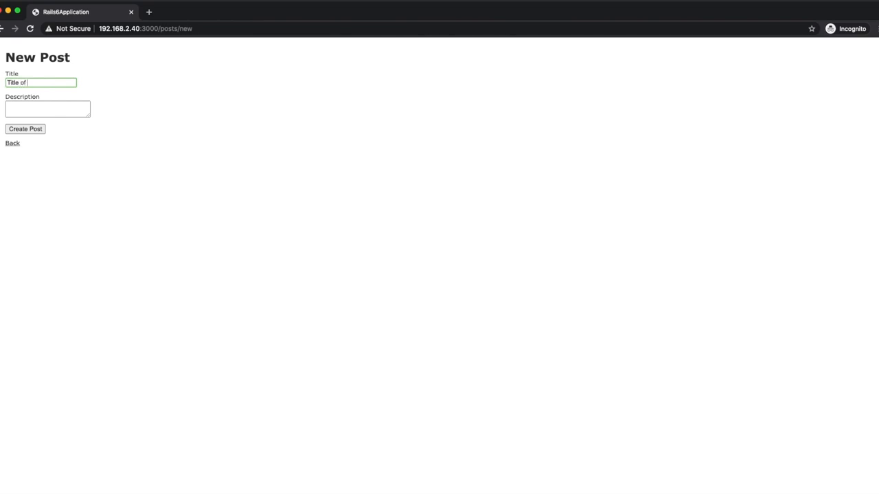
type("Description of the o")
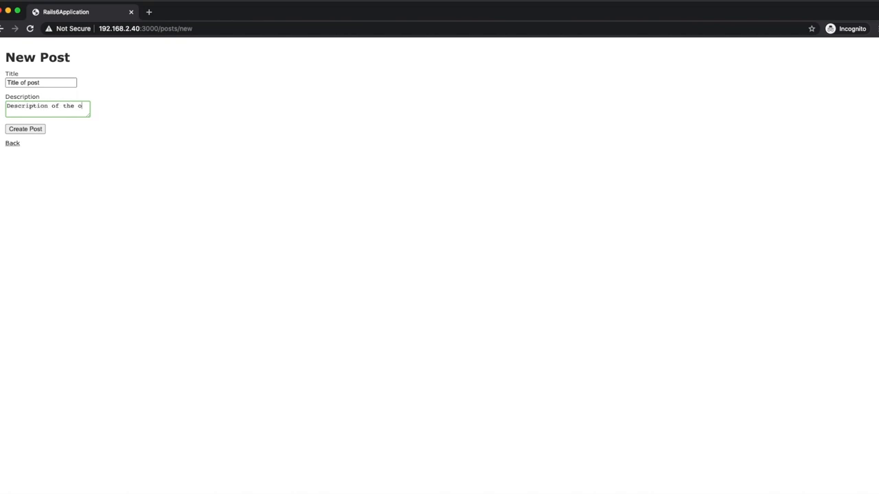
type("post.")
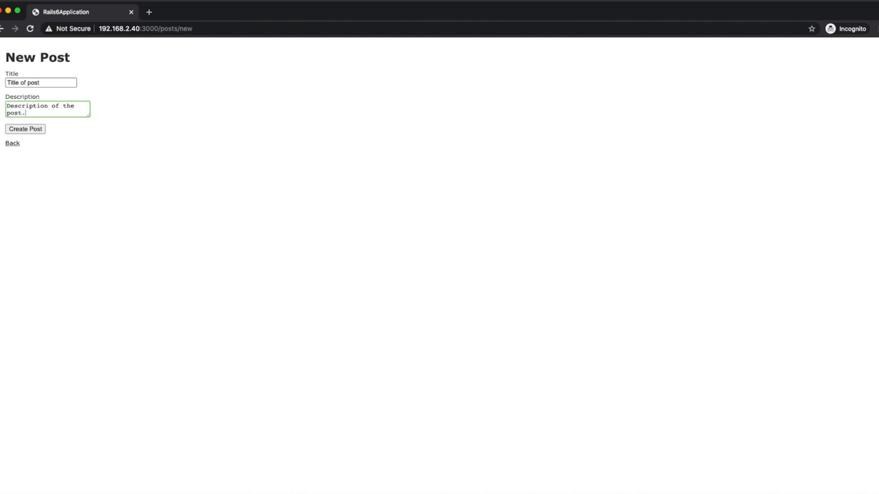
left_click(25, 129)
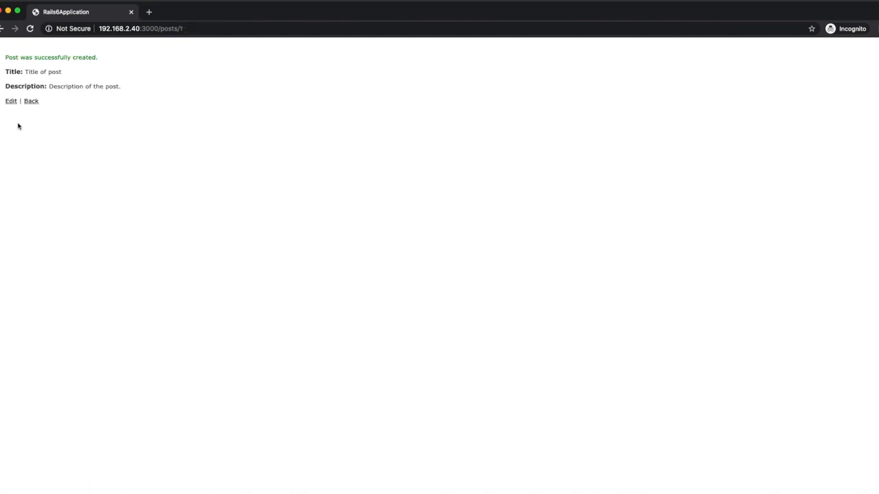
mouse_move(11, 101)
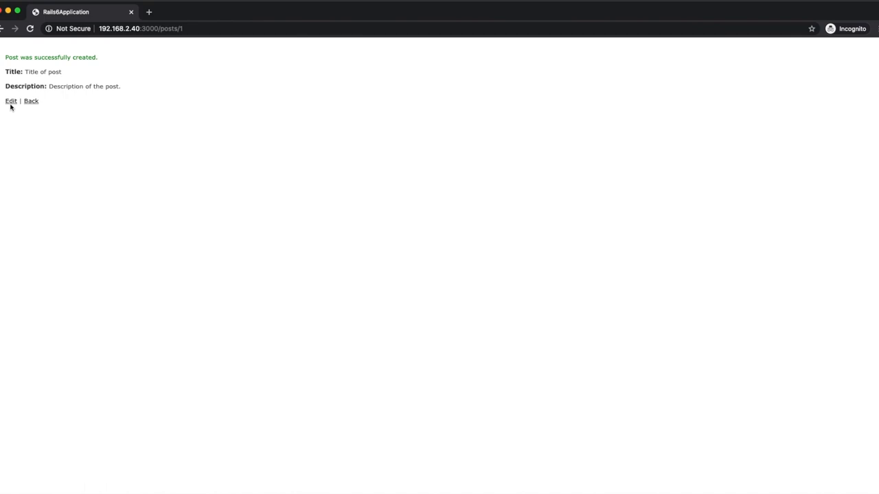
- Edit the post to append 'Another description.' to its description
left_click(10, 101)
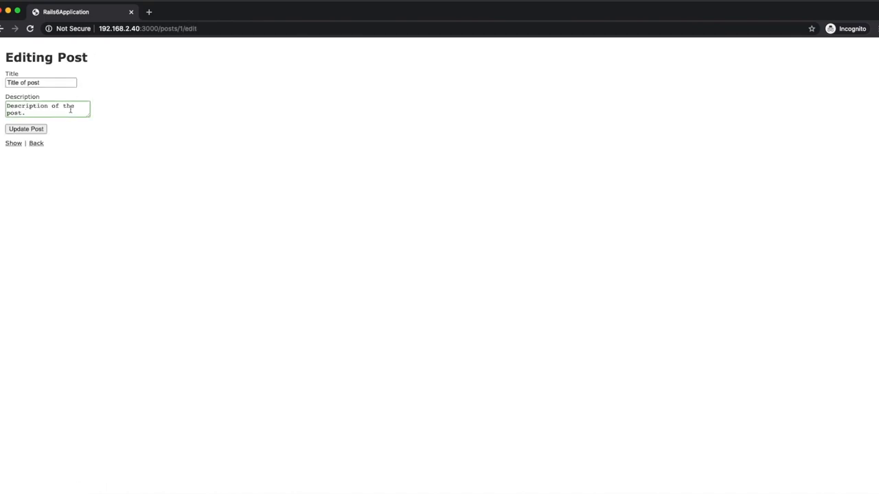
type("Another description.")
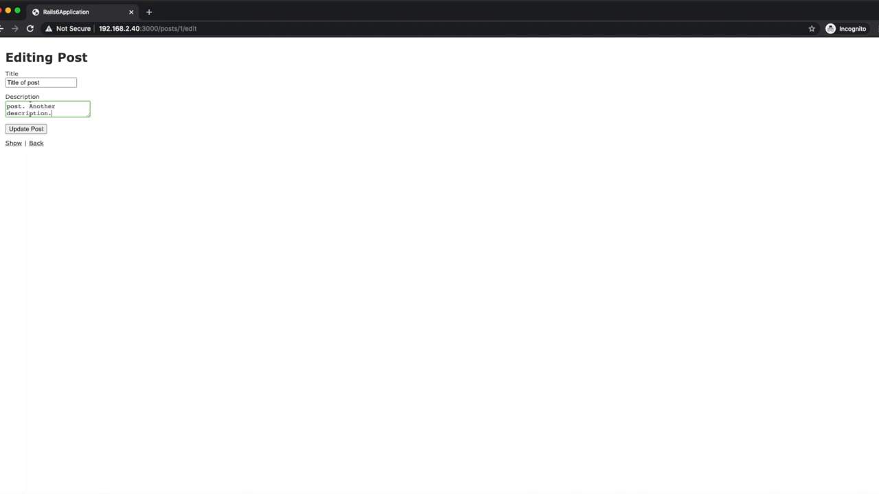
left_click(25, 129)
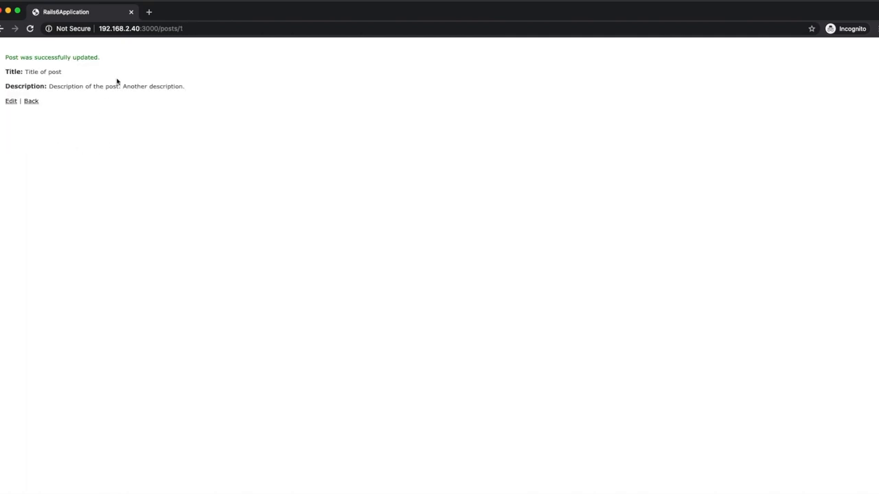
mouse_move(84, 122)
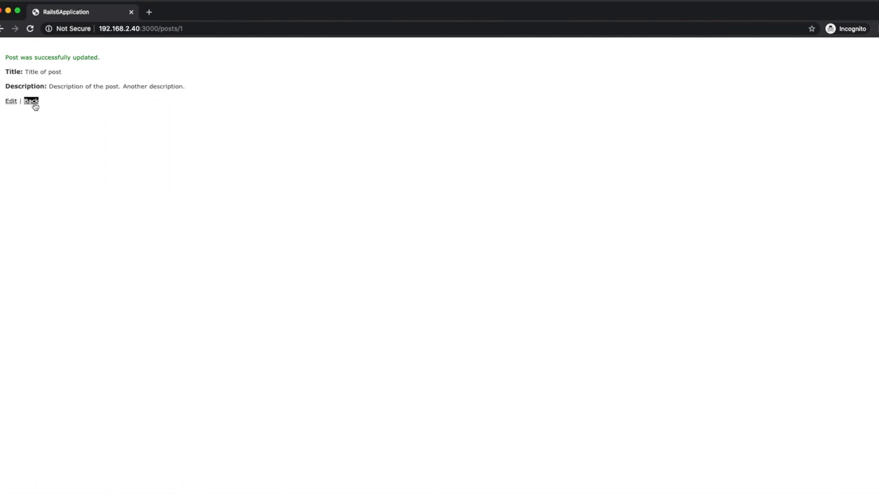
- Destroy the 'Title of post' entry from the Posts list
left_click(31, 101)
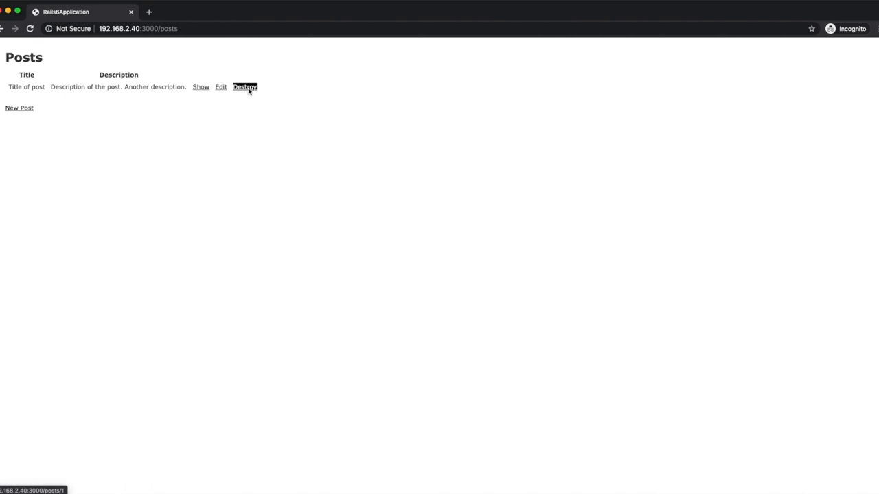
left_click(244, 86)
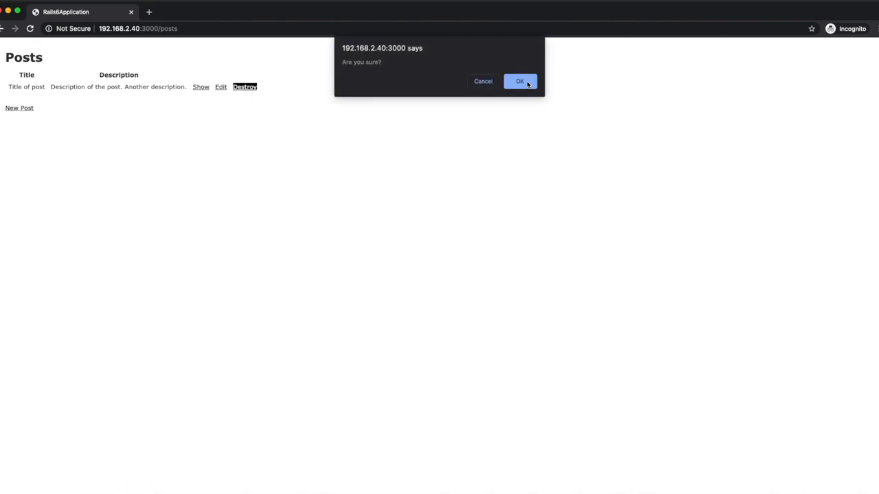
left_click(519, 81)
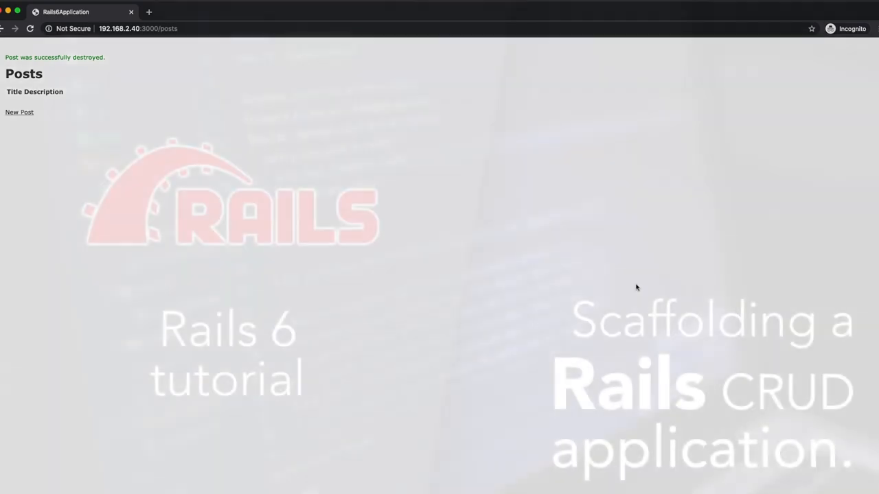